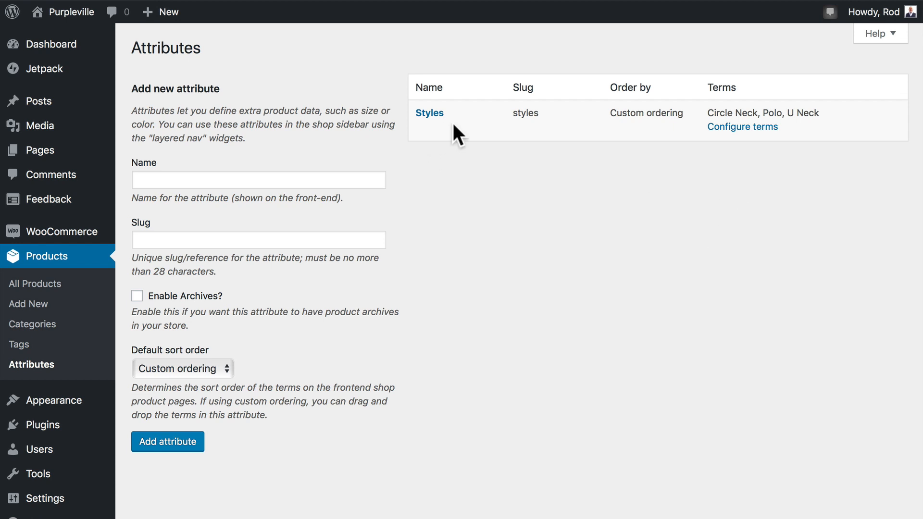
mouse_move(745, 161)
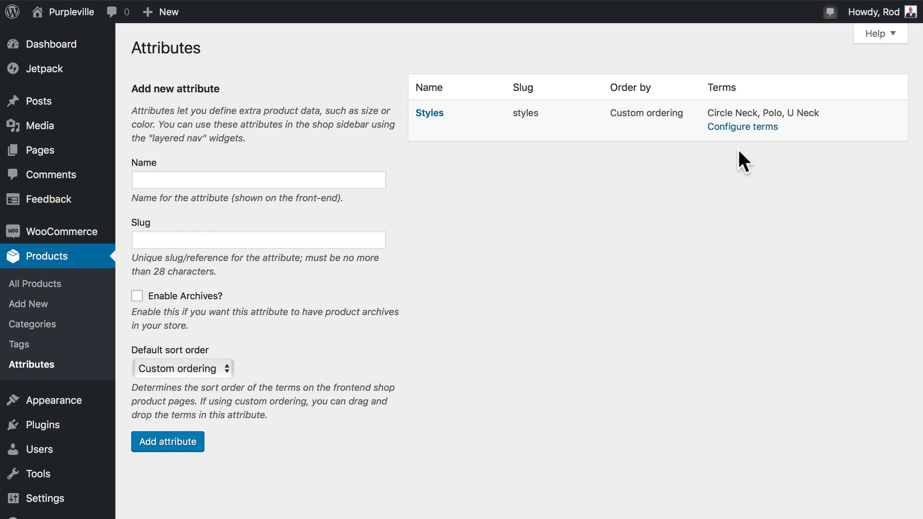
mouse_move(259, 269)
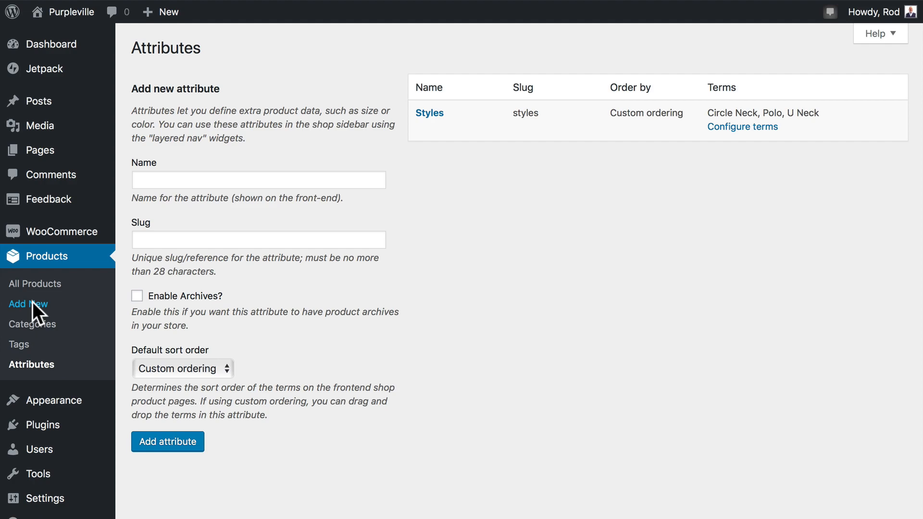
Step: Start a new product titled 'Plain Purple Shirt' with description 'This is another excellent purple shirt'
click(29, 304)
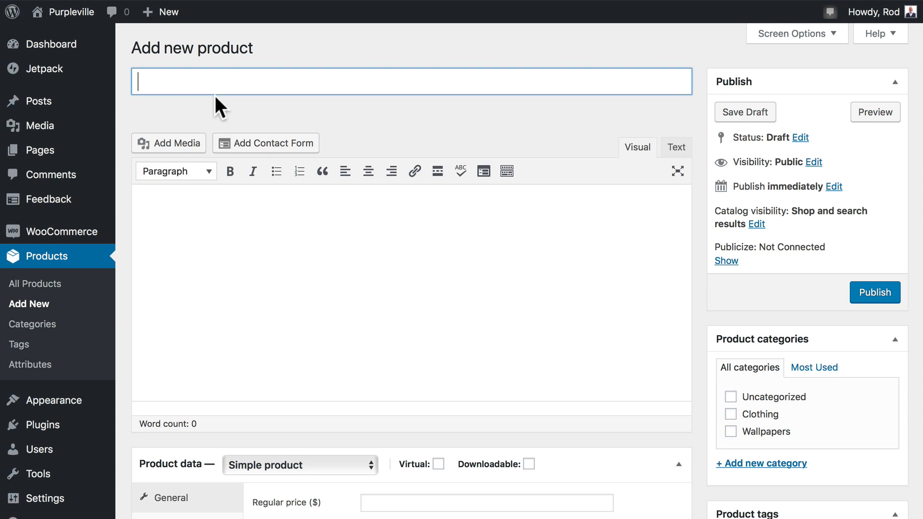
text(Plain Purple)
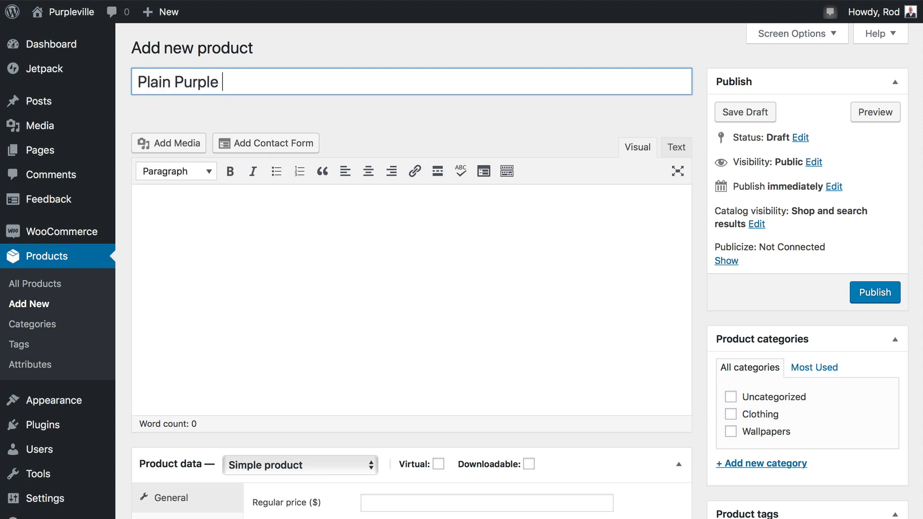
text(Shirt)
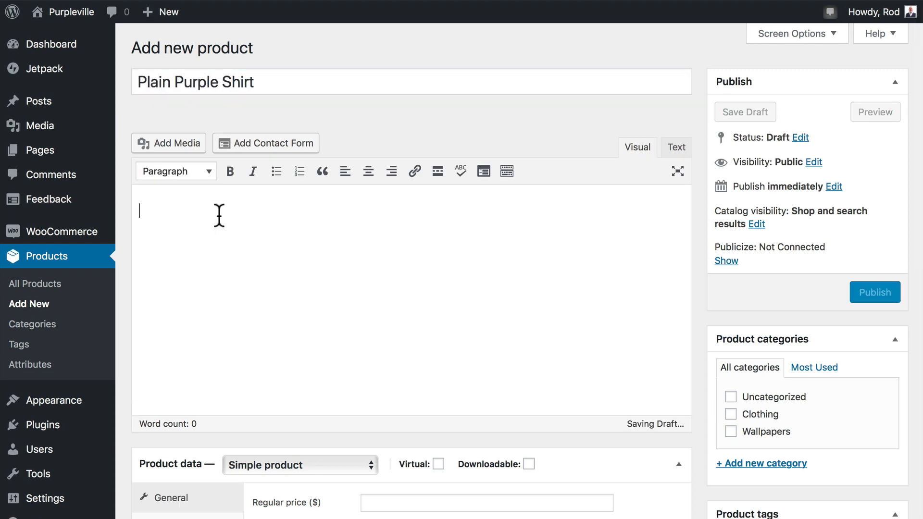
text(This is another excellent purple shirt)
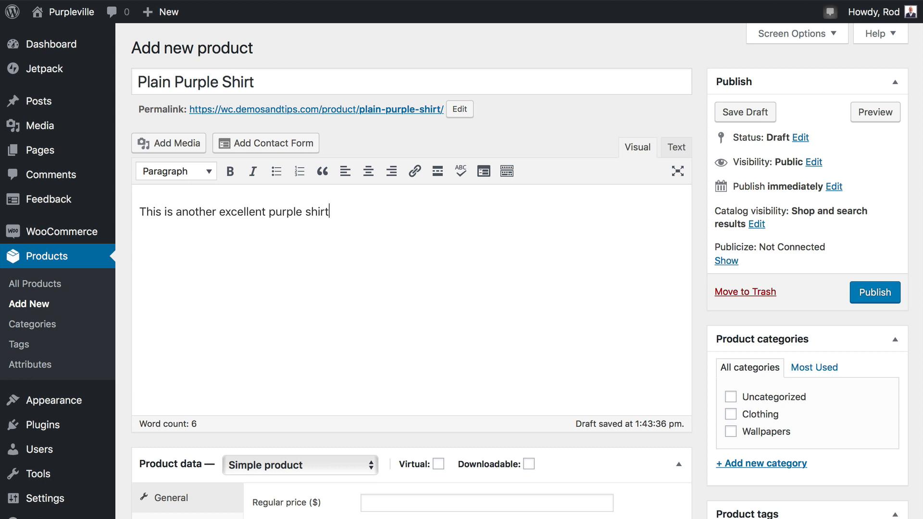
scroll(down, 3)
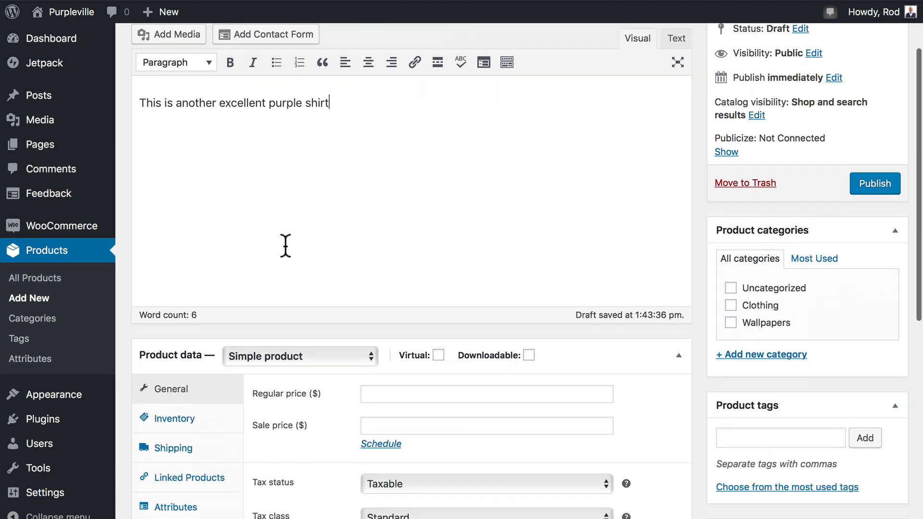
scroll(down, 3)
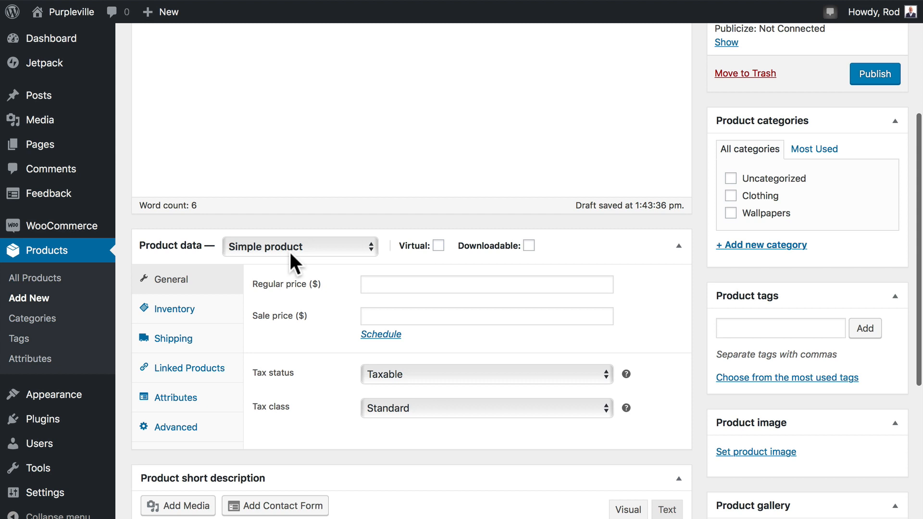
Step: Set the product type to Variable product
click(299, 246)
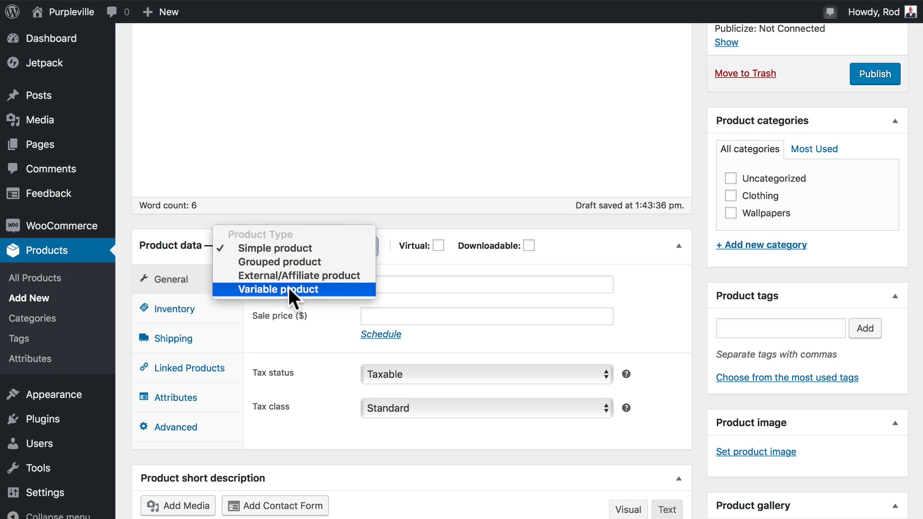
click(277, 290)
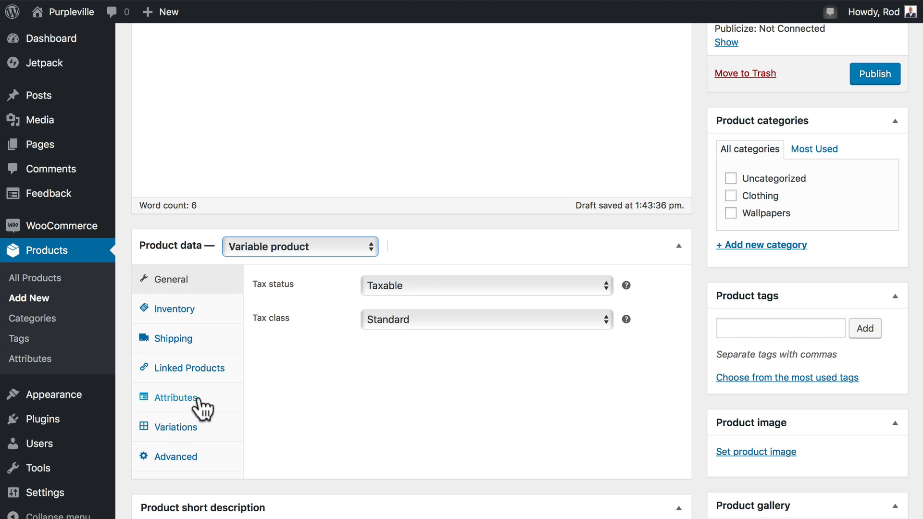
mouse_move(203, 441)
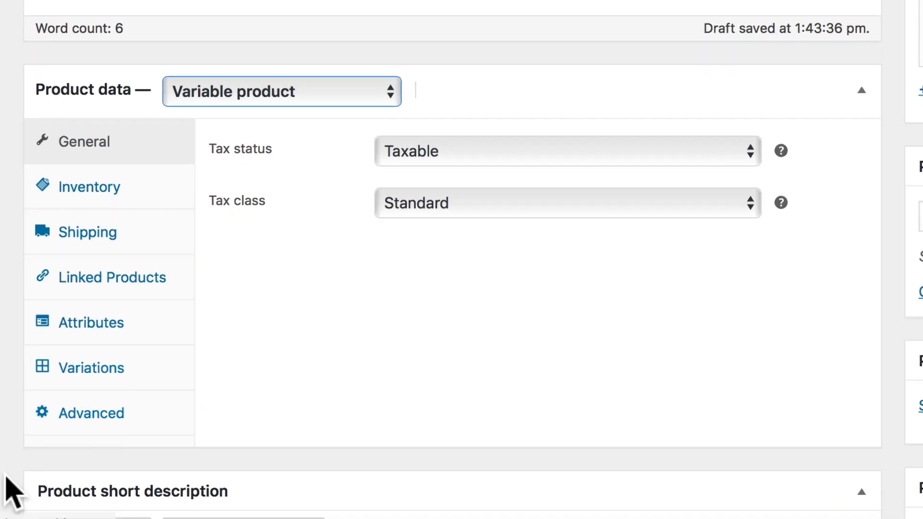
Step: Attach the Styles attribute with all terms: Circle Neck, Polo and U Neck
click(91, 322)
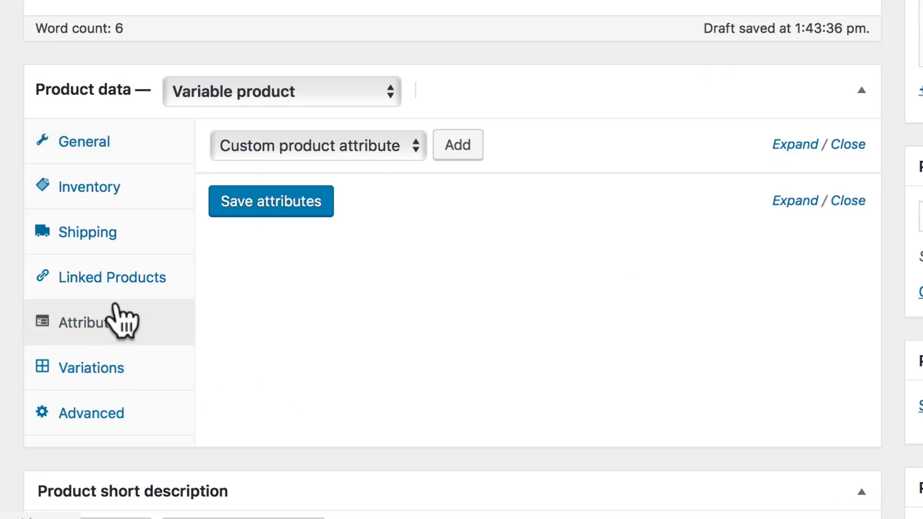
click(316, 146)
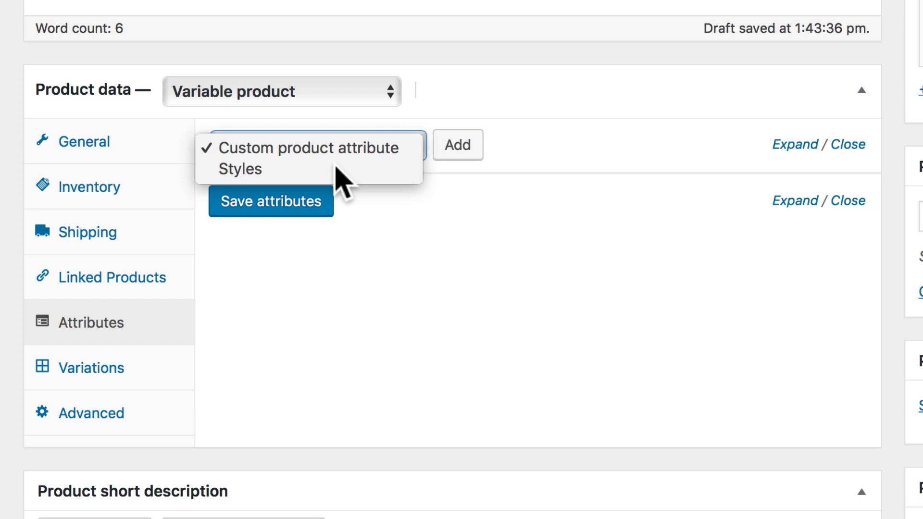
click(306, 148)
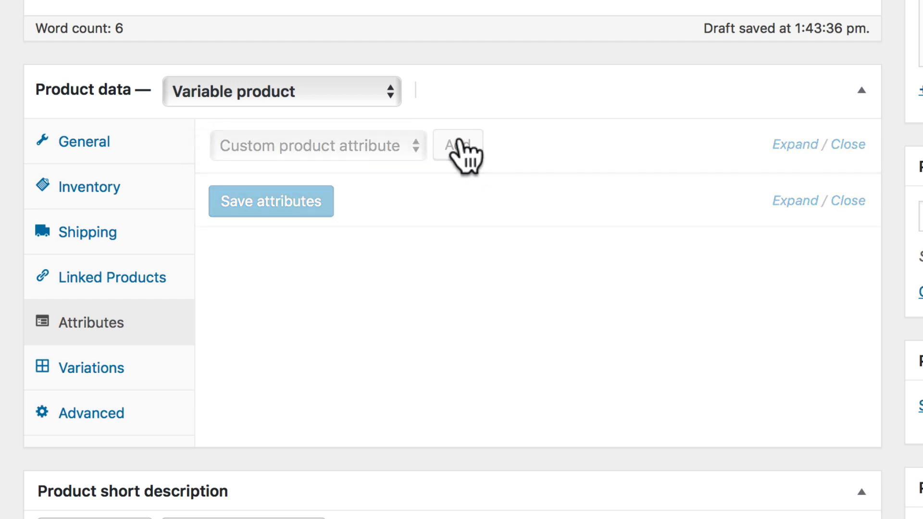
click(457, 146)
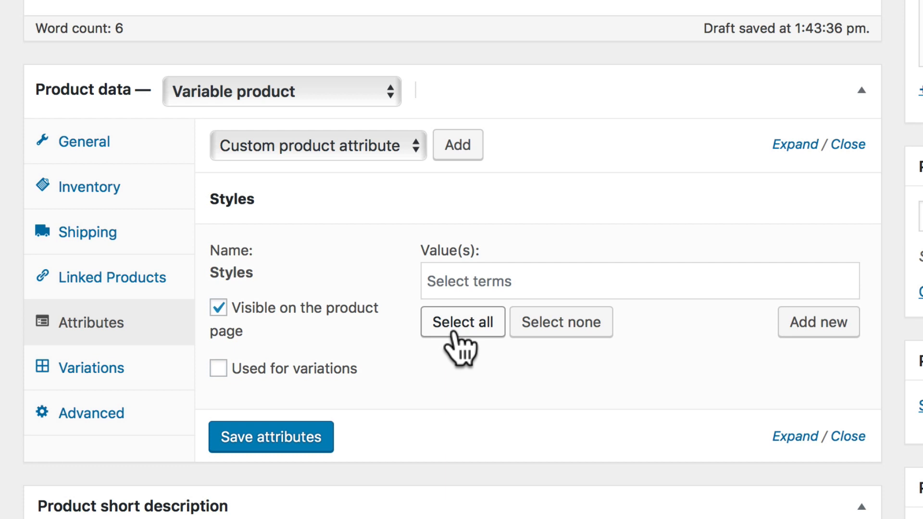
click(462, 322)
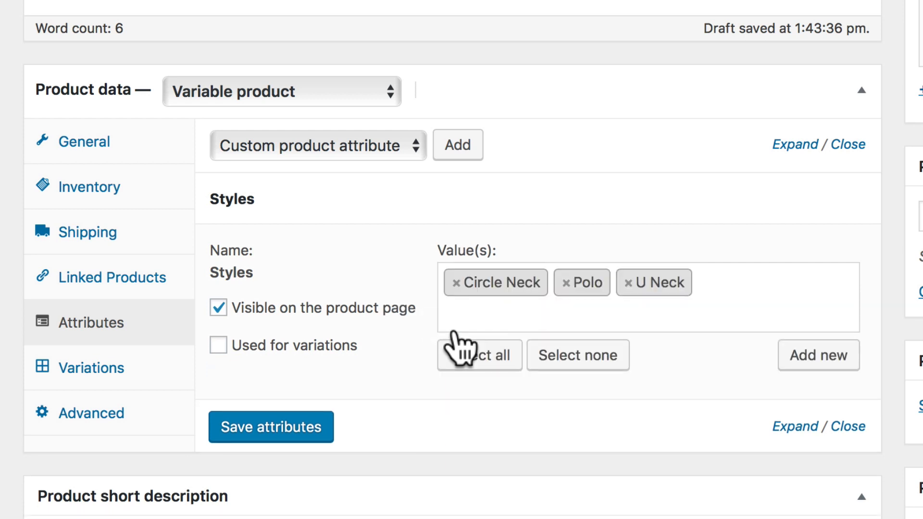
mouse_move(394, 355)
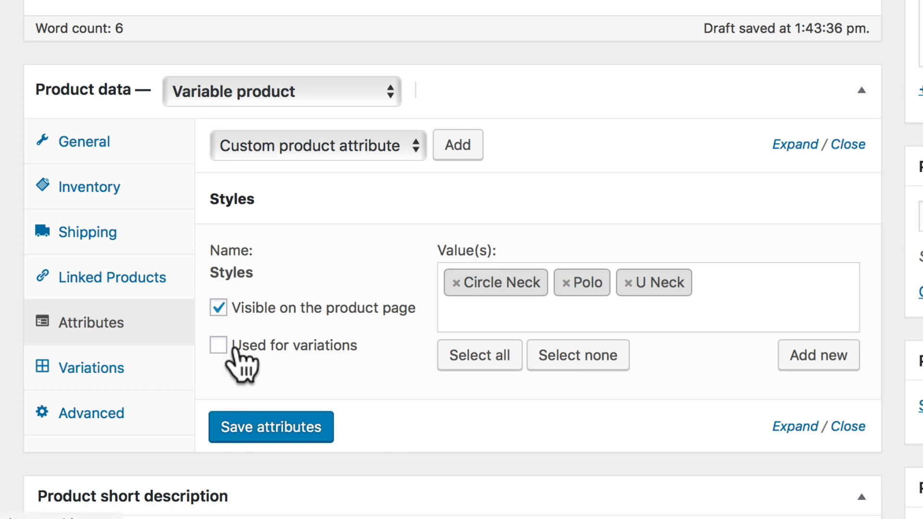
Step: Mark Styles as used for variations and save the attributes
click(218, 345)
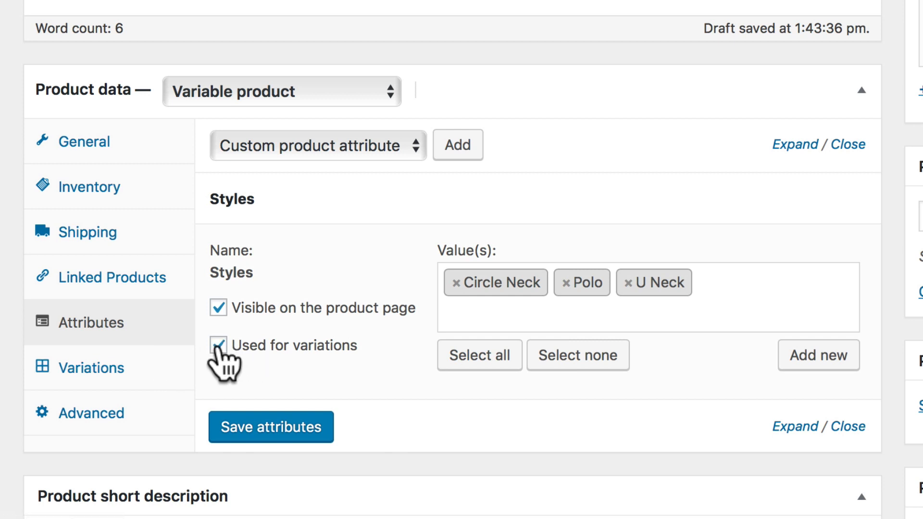
click(219, 345)
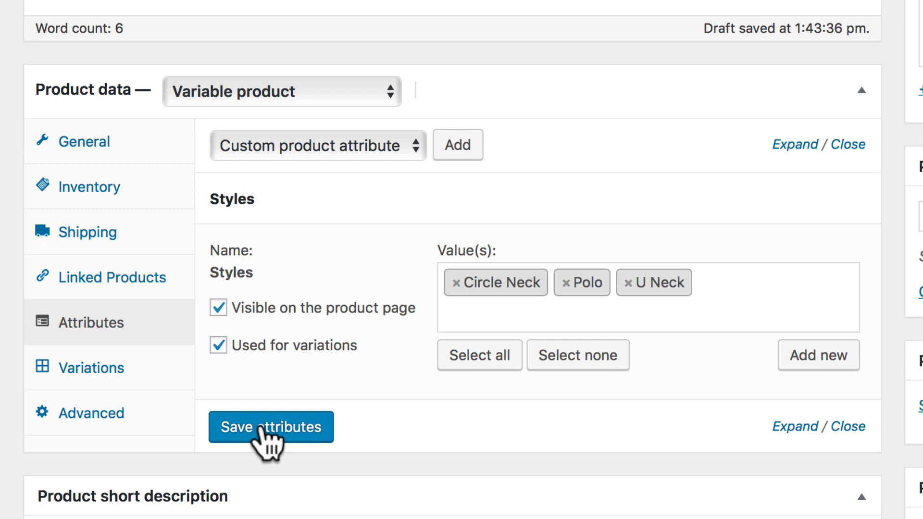
click(270, 427)
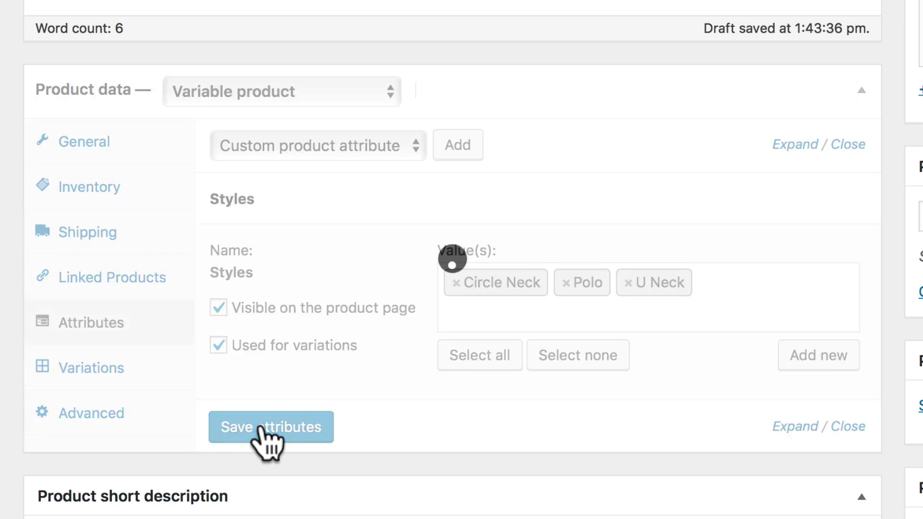
click(271, 427)
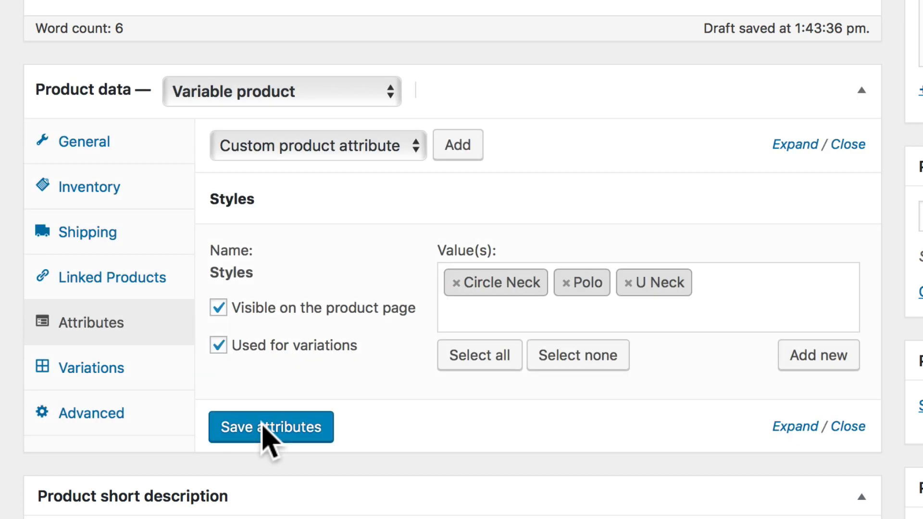
click(91, 367)
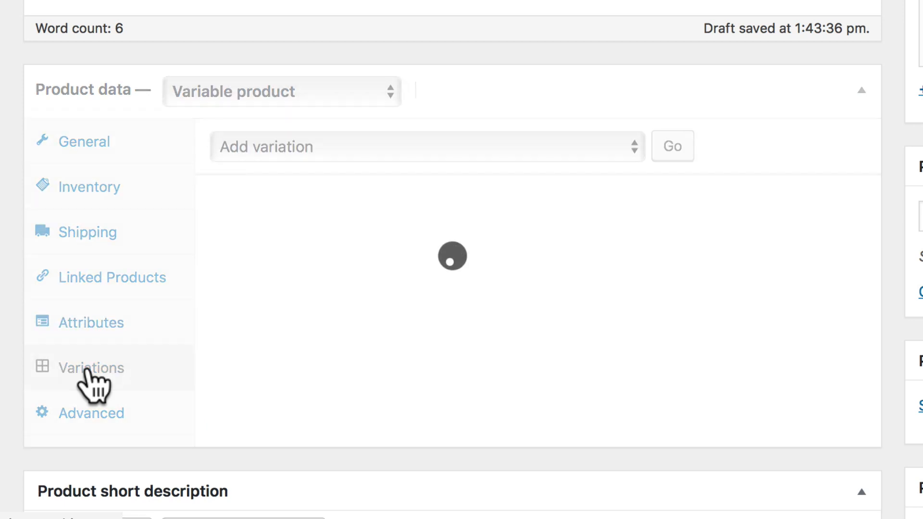
Step: Generate variations from all attributes, creating Circle Neck, Polo and U Neck
click(92, 367)
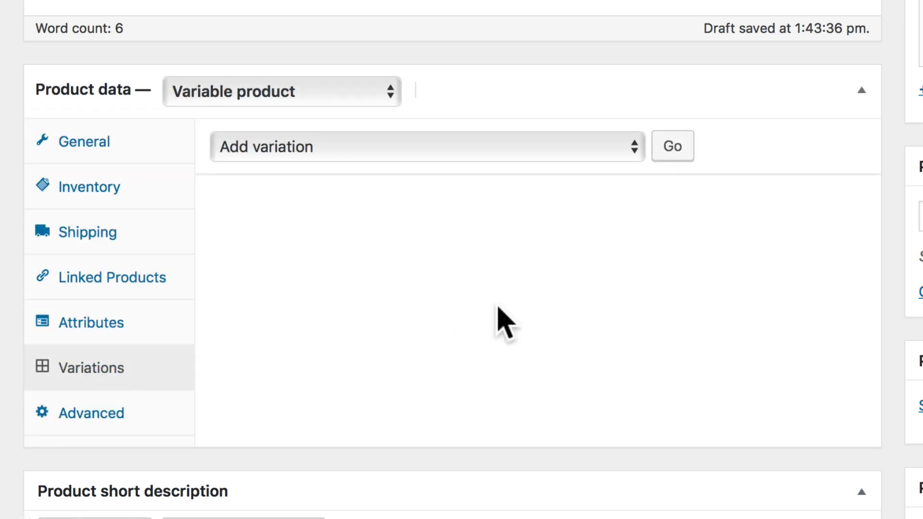
click(424, 146)
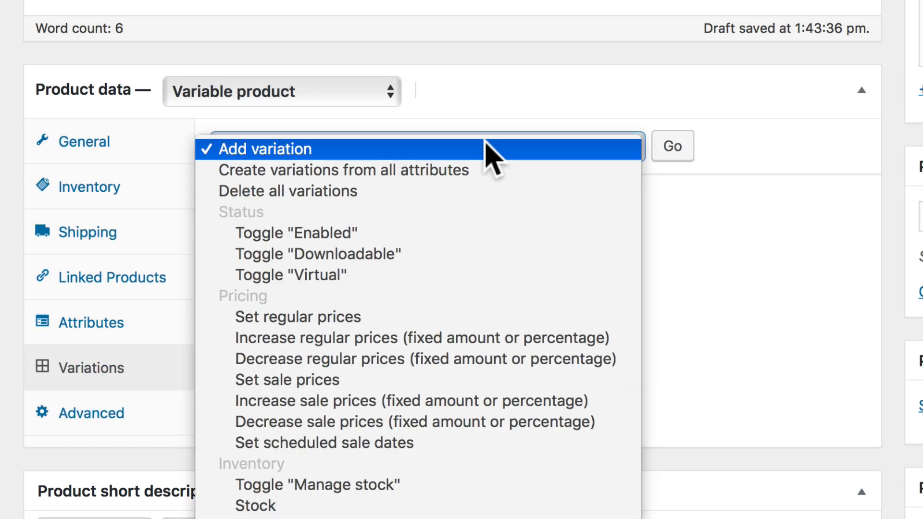
mouse_move(492, 177)
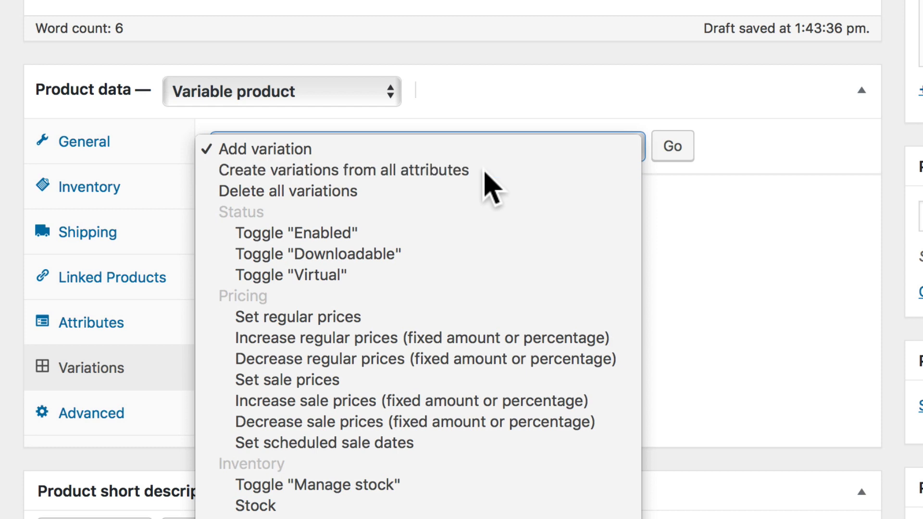
click(345, 170)
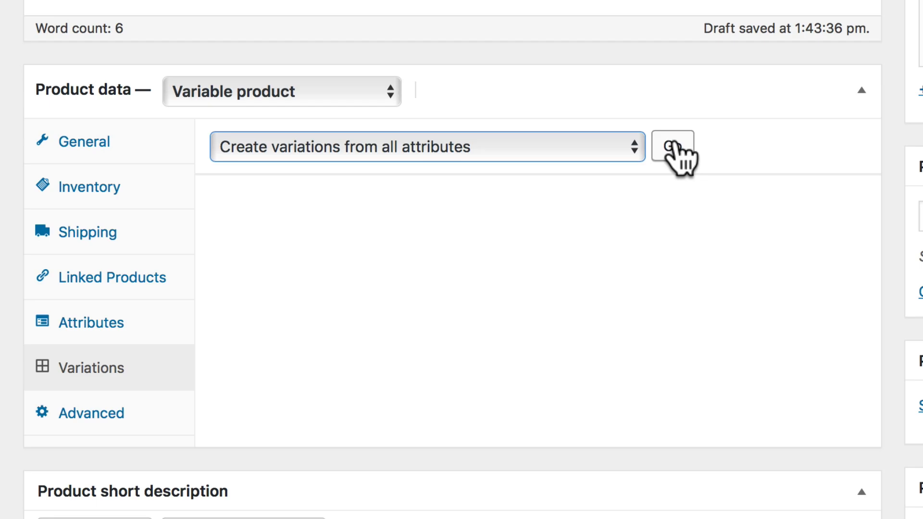
click(671, 146)
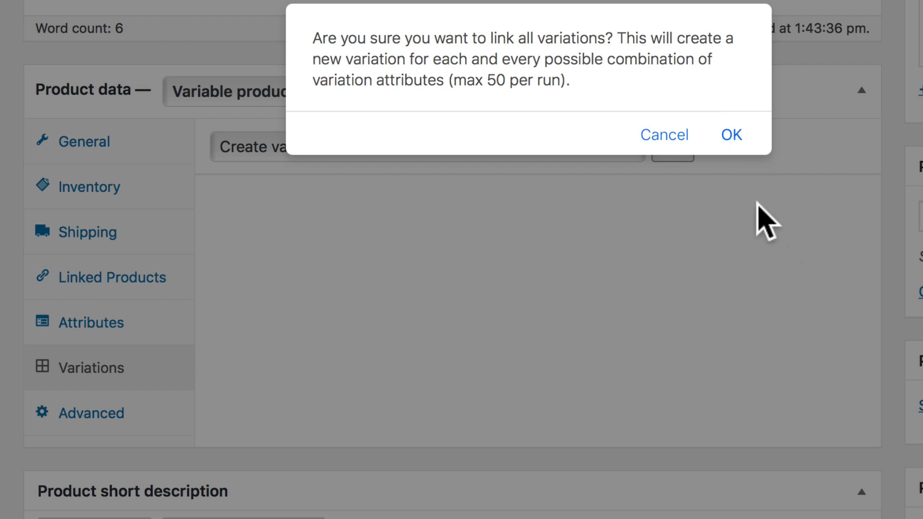
click(731, 134)
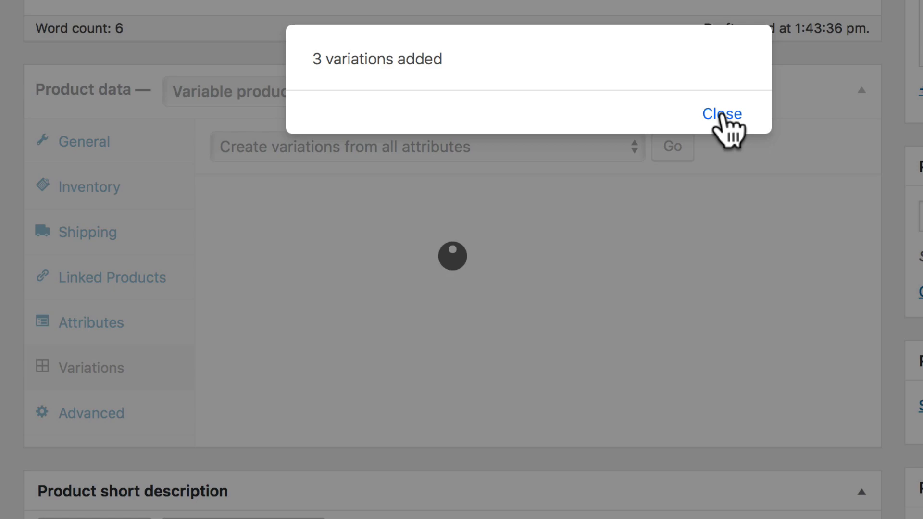
click(720, 113)
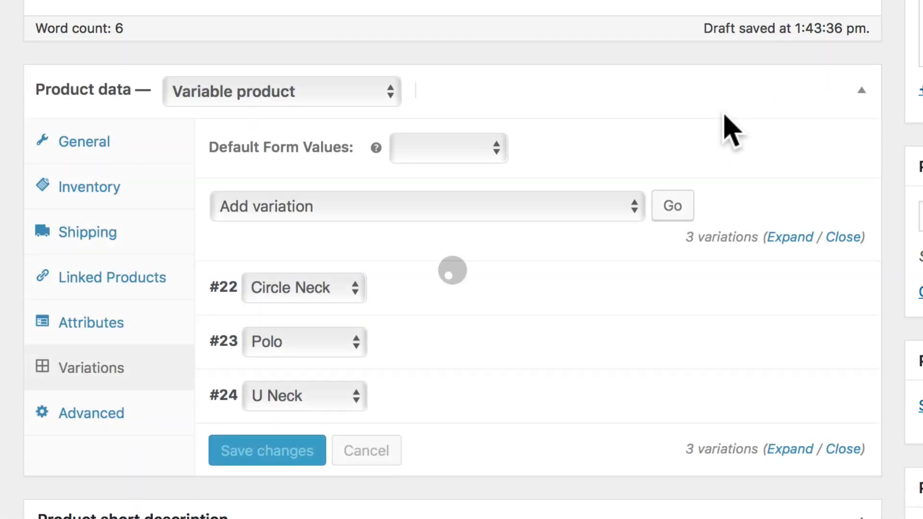
Step: Scroll down to the expanded Circle Neck variation's image, SKU and price fields
scroll(down, 3)
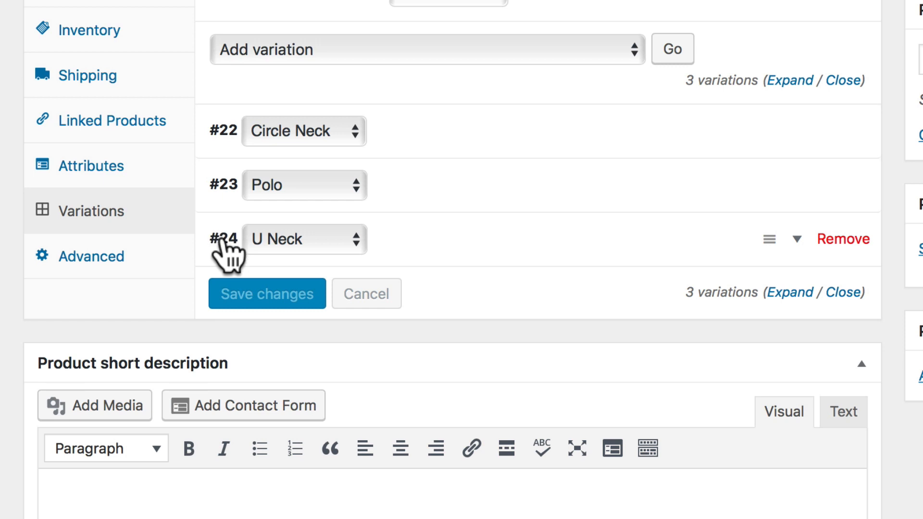
mouse_move(488, 259)
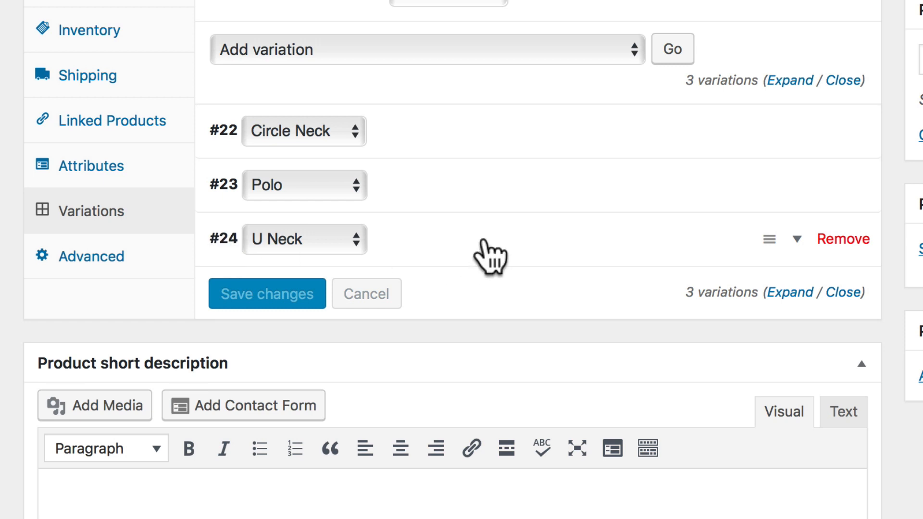
mouse_move(353, 147)
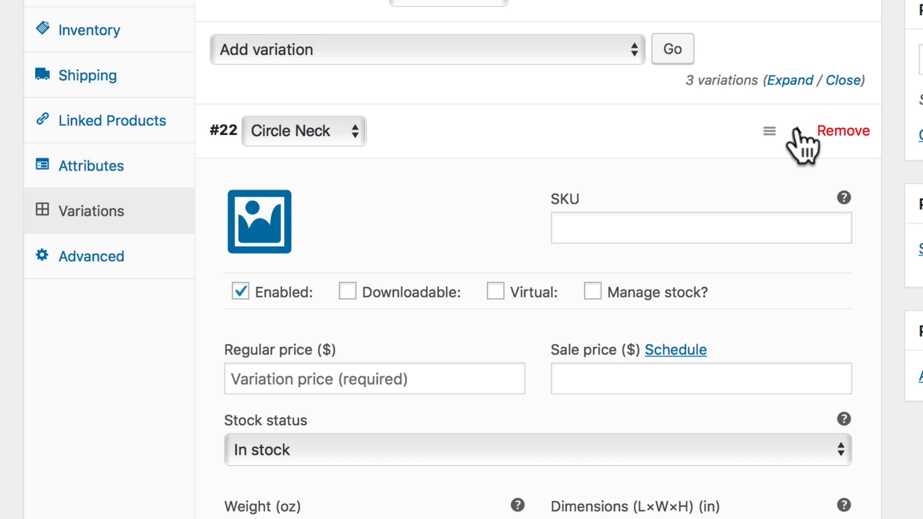
scroll(down, 3)
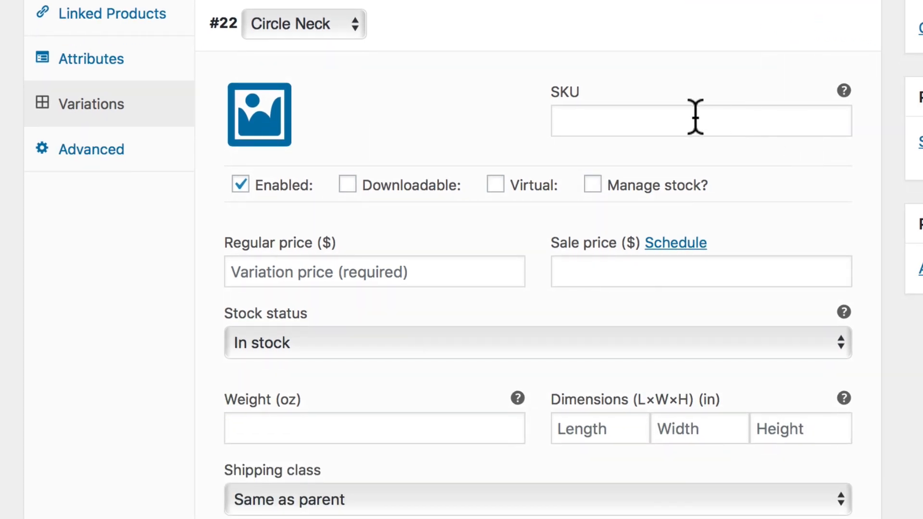
scroll(down, 3)
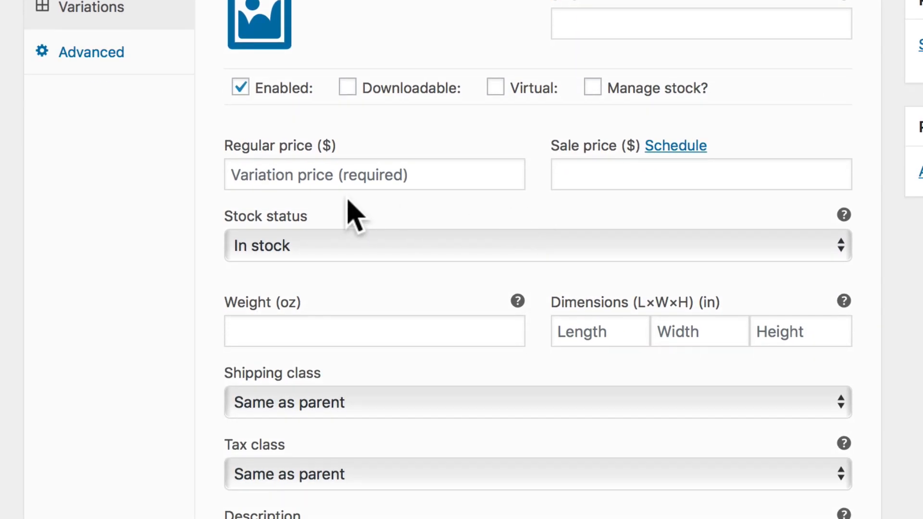
scroll(down, 3)
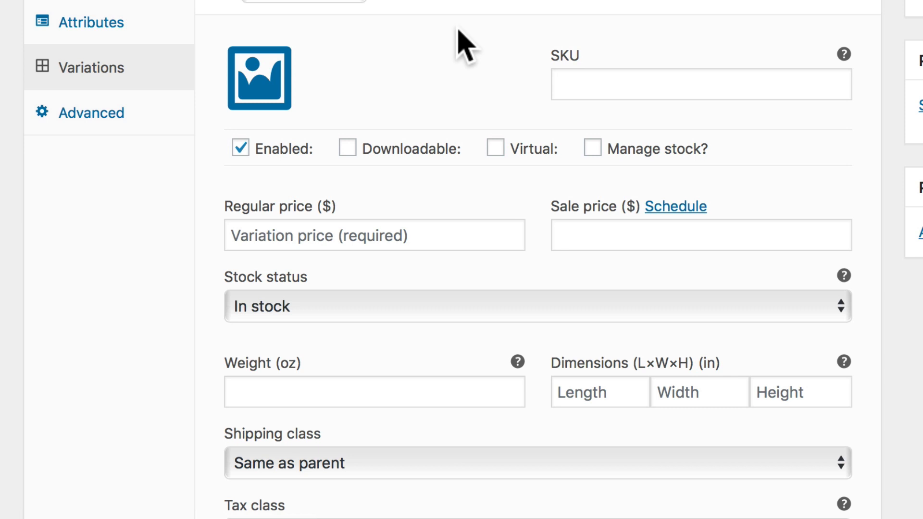
mouse_move(259, 88)
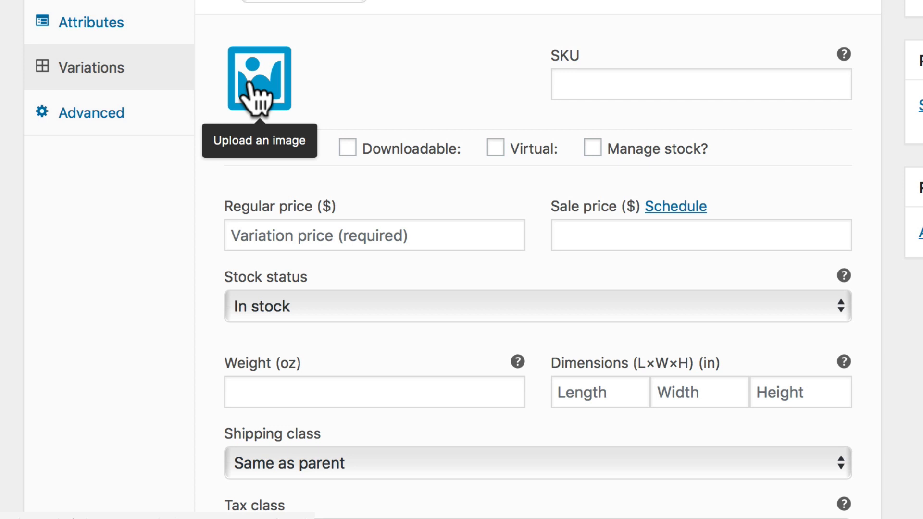
Step: Give Circle Neck the first purple shirt image, titled 'circle collar', alt text 'circle collar t-shirt'
click(258, 80)
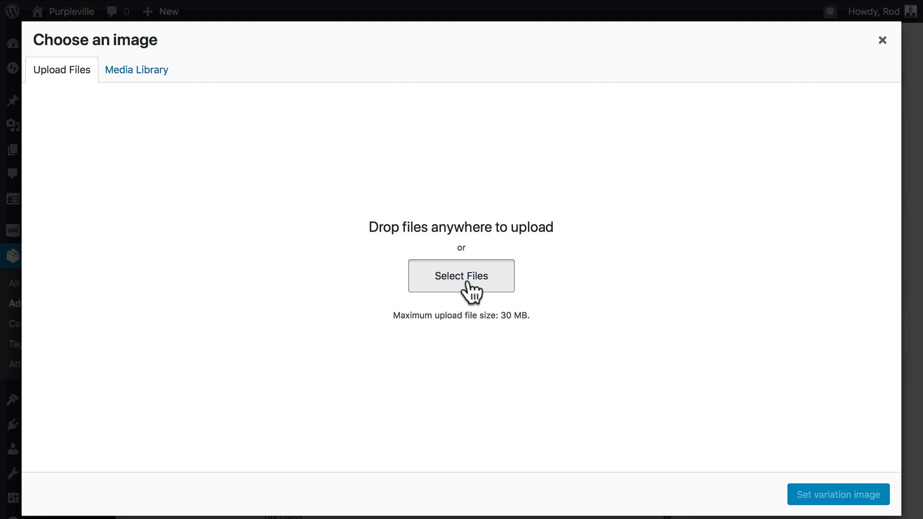
click(460, 276)
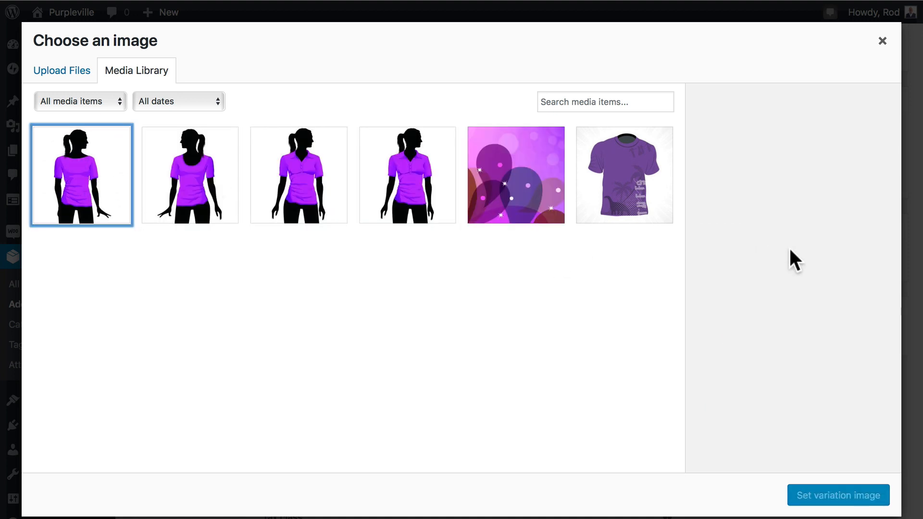
click(81, 175)
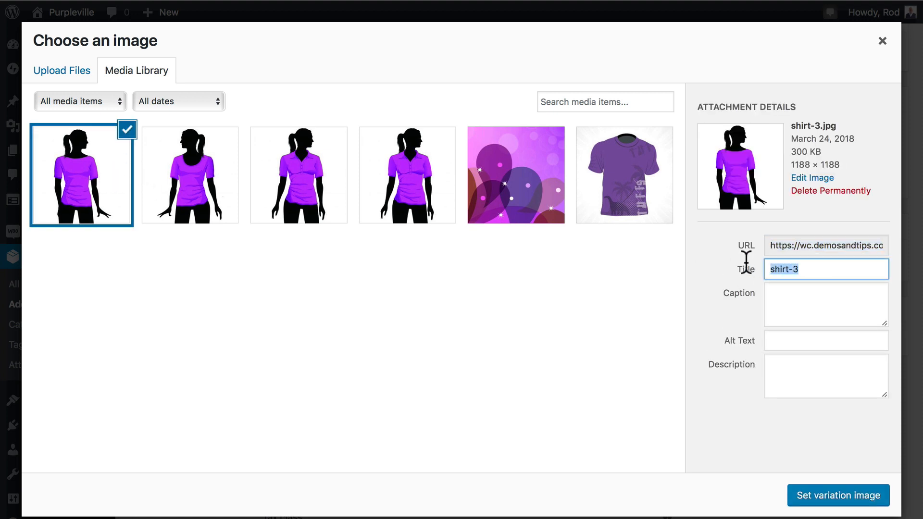
text(circle)
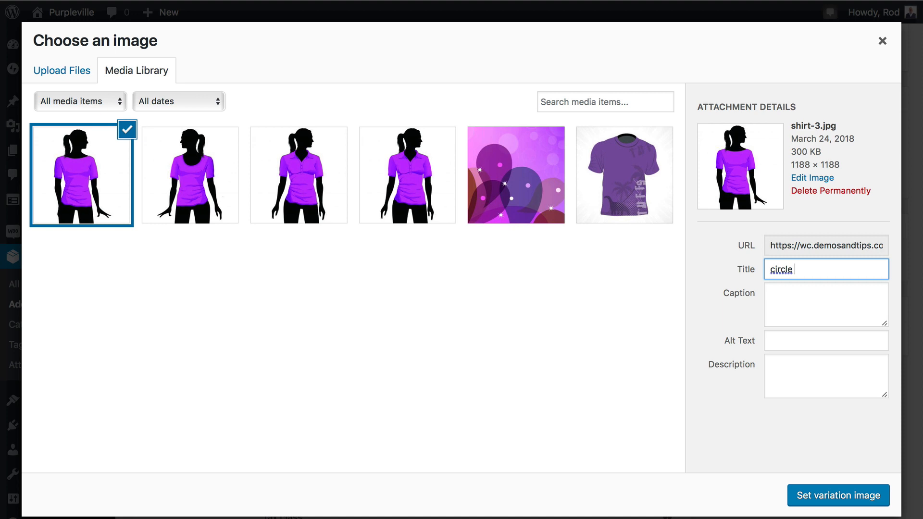
text(circle collar t-shirt)
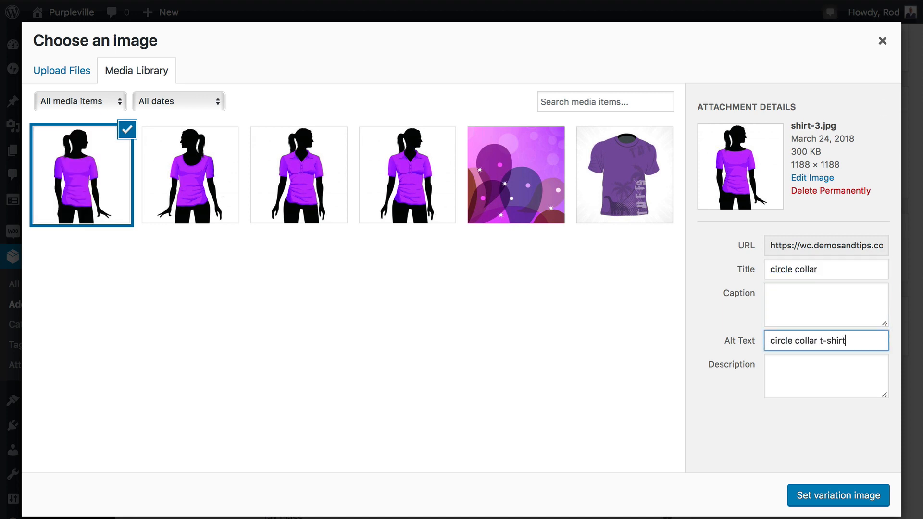
click(836, 495)
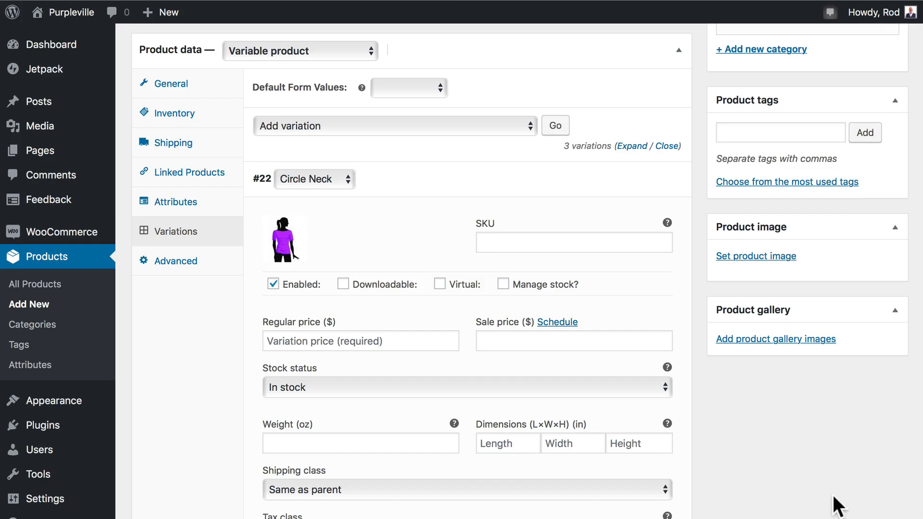
mouse_move(578, 194)
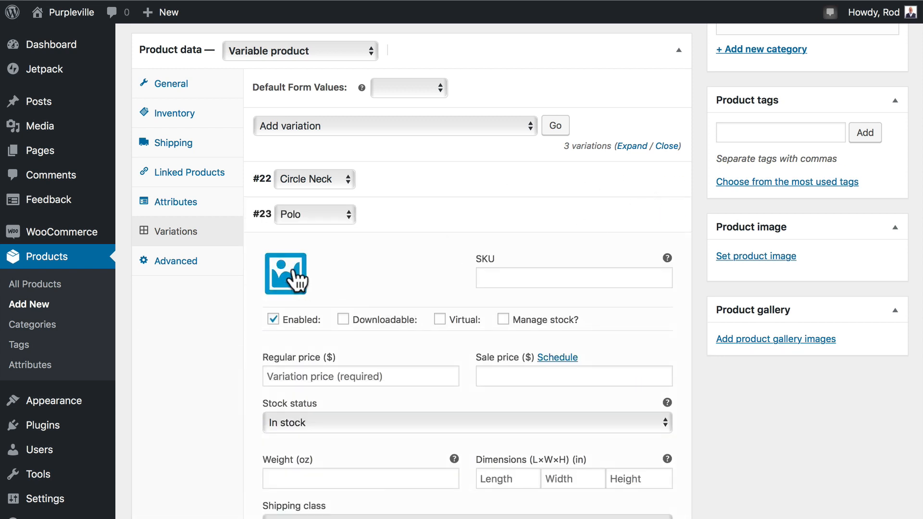
Step: Give the Polo variation its shirt image titled 'Polo T-shirt'
click(287, 273)
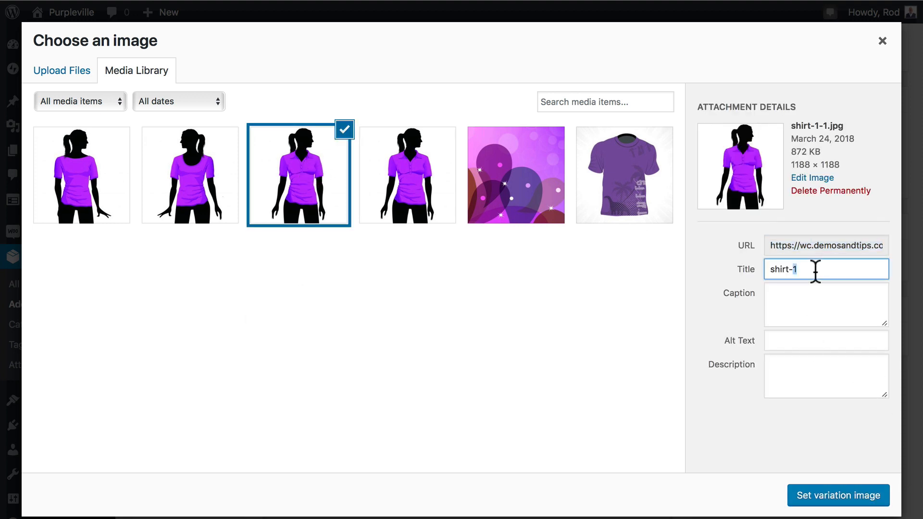
text(Polo T-shirt)
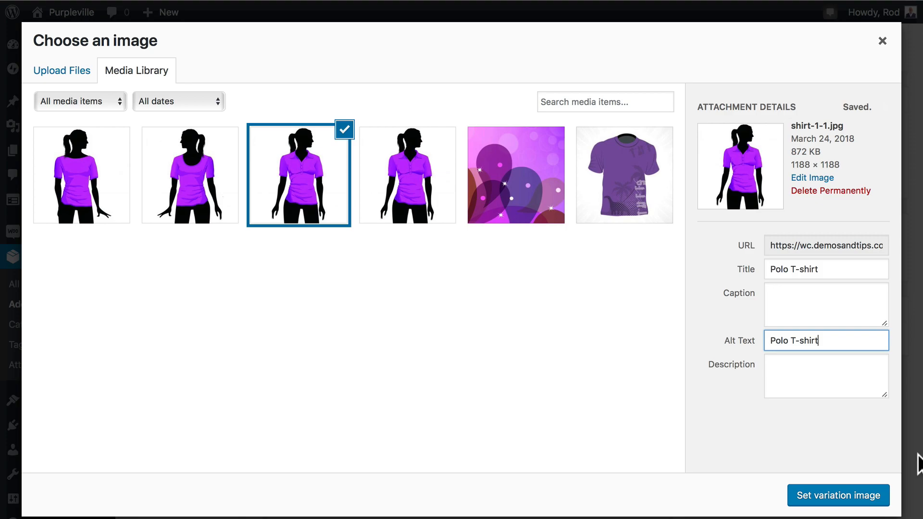
click(837, 495)
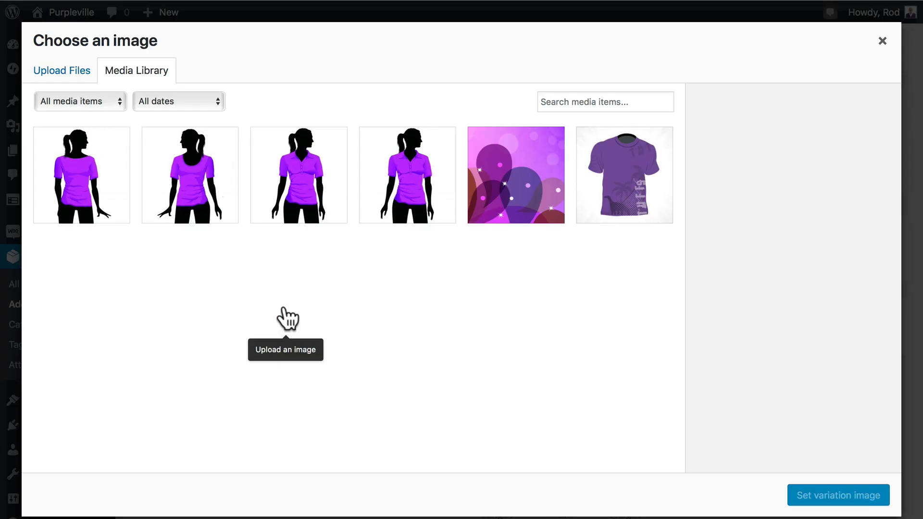
Step: Give the U Neck variation the second purple shirt image with a renamed title
click(189, 175)
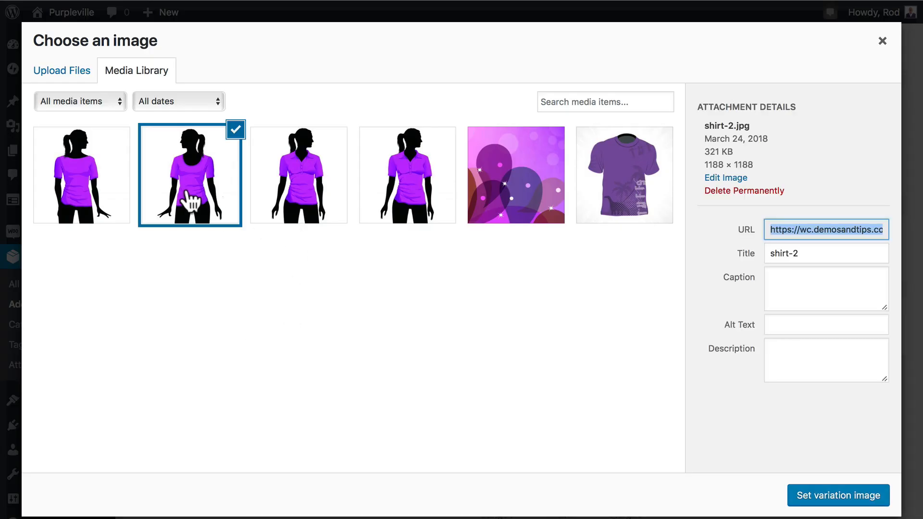
click(825, 270)
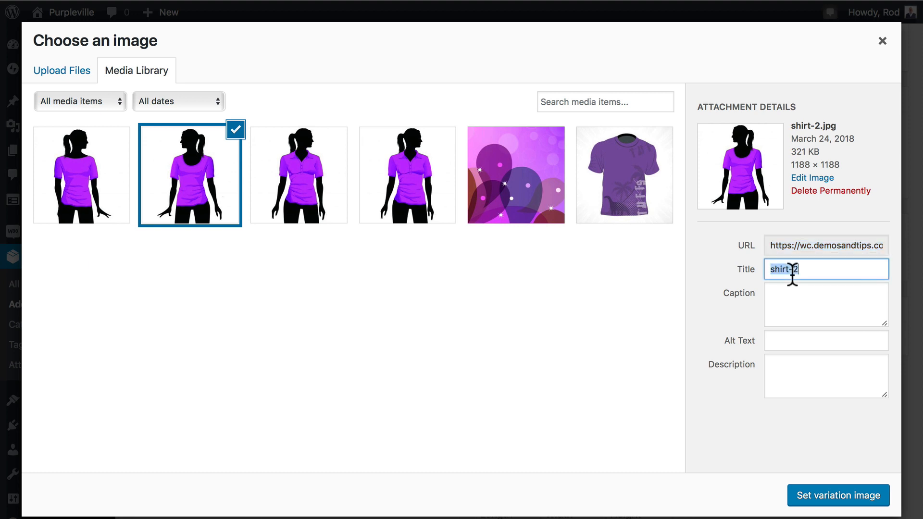
text(U N)
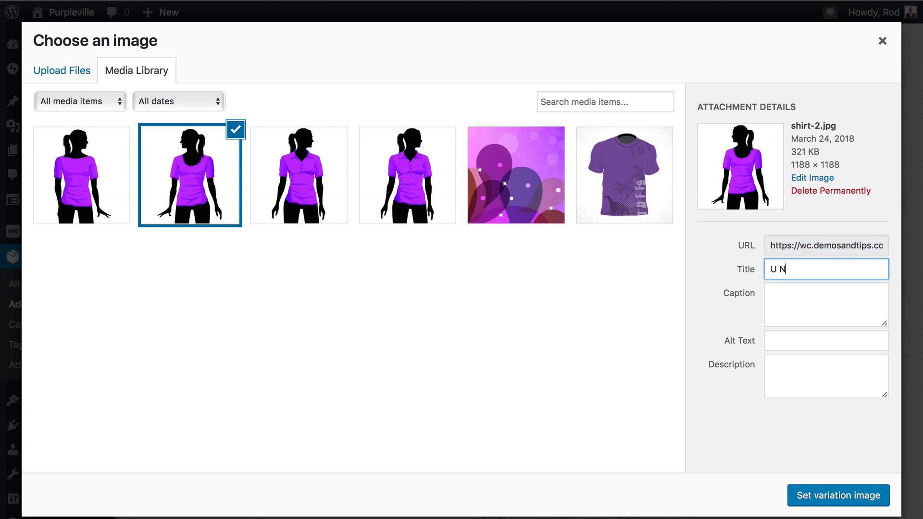
click(838, 495)
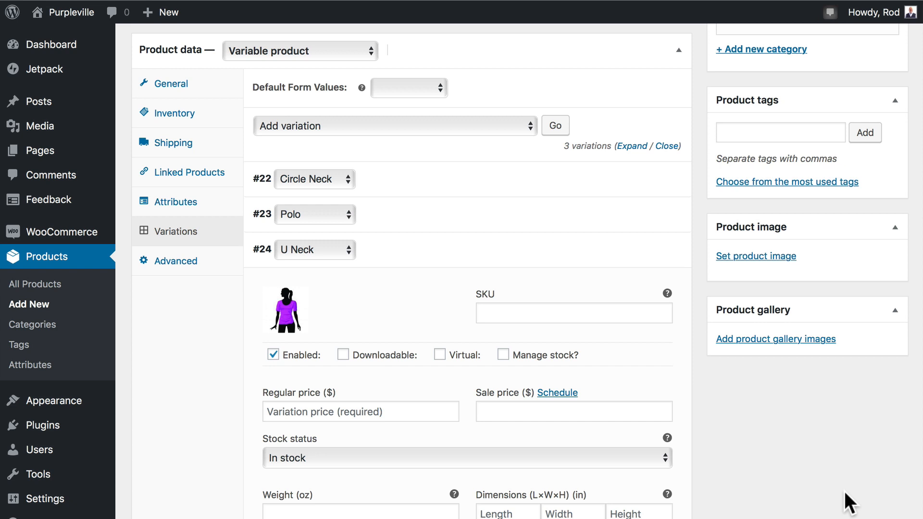
mouse_move(830, 413)
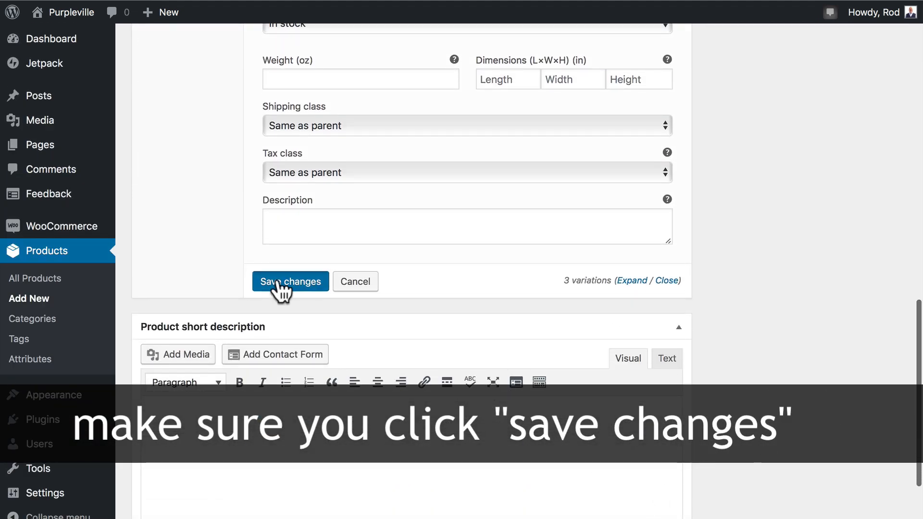
Step: Save the changes to all three variations
click(290, 282)
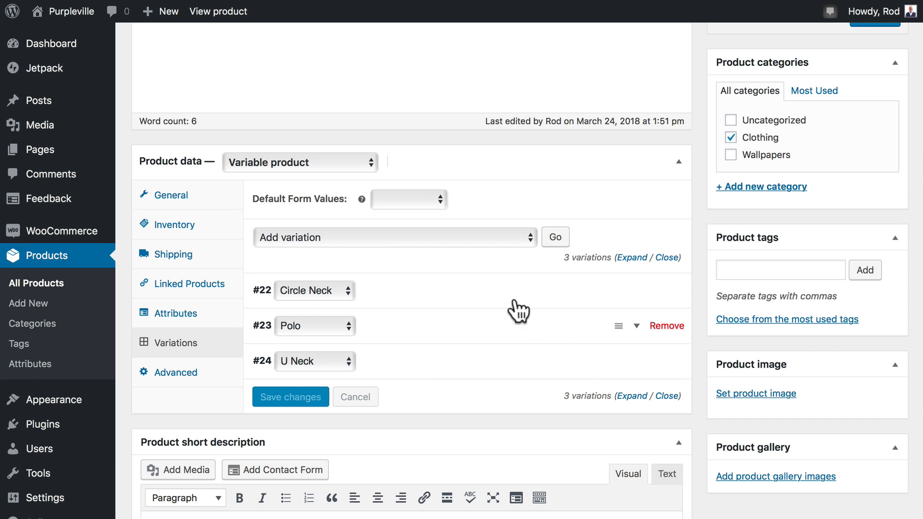
mouse_move(498, 388)
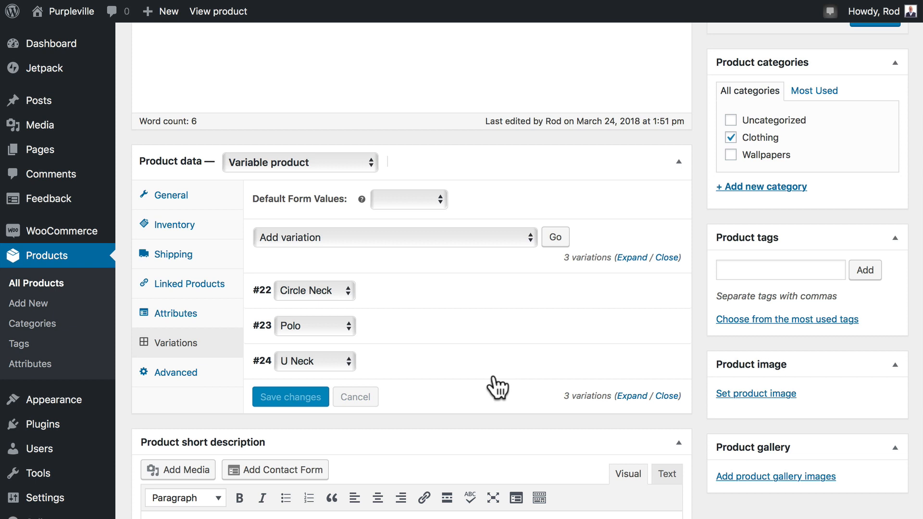
mouse_move(632, 258)
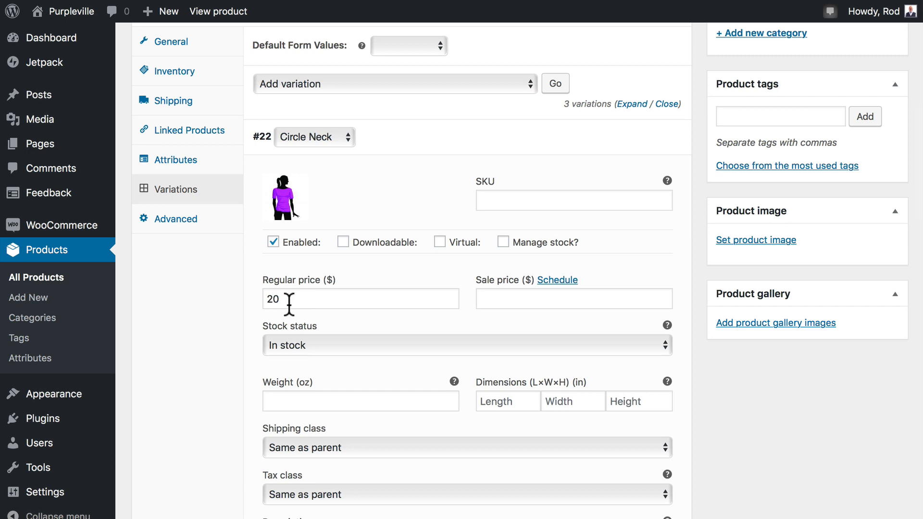
Step: Scroll through the expanded variations to check each image and regular price 20
scroll(down, 3)
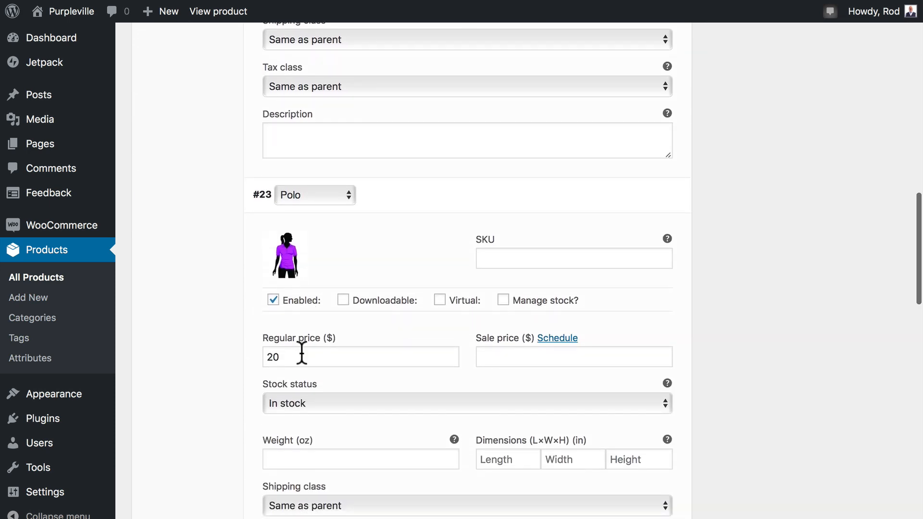
scroll(down, 3)
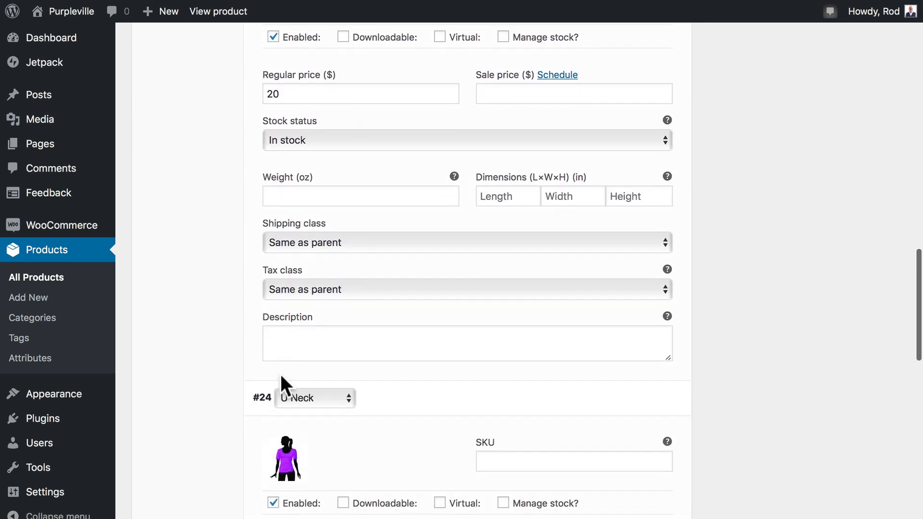
scroll(down, 3)
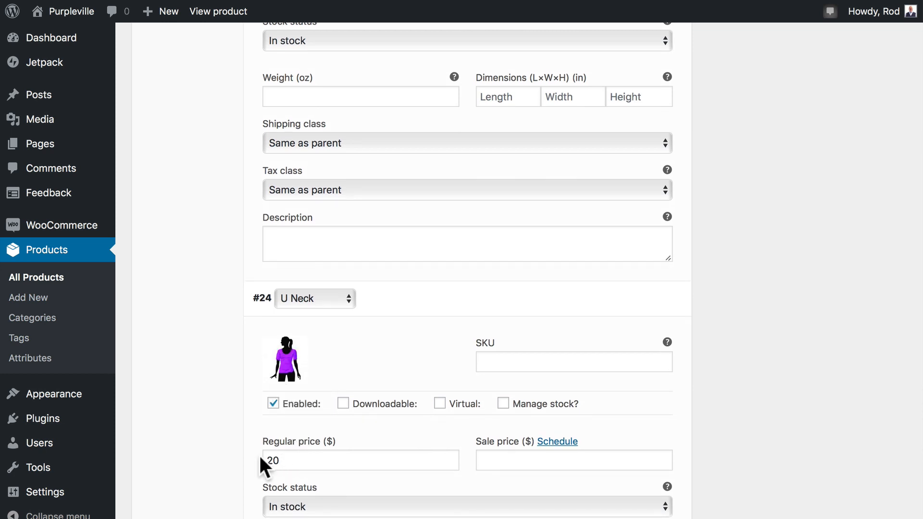
scroll(down, 3)
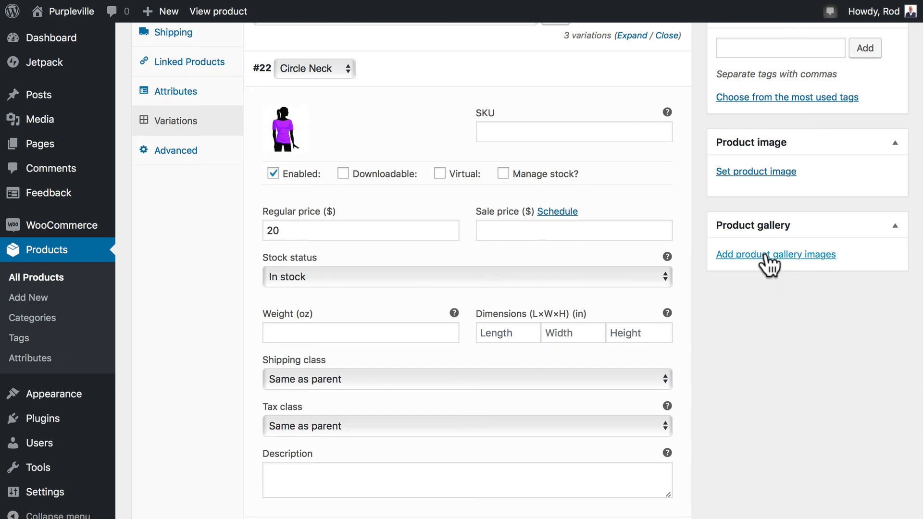
Step: Dismiss the product image picker unused and view the live Purpleville Shop page
click(756, 171)
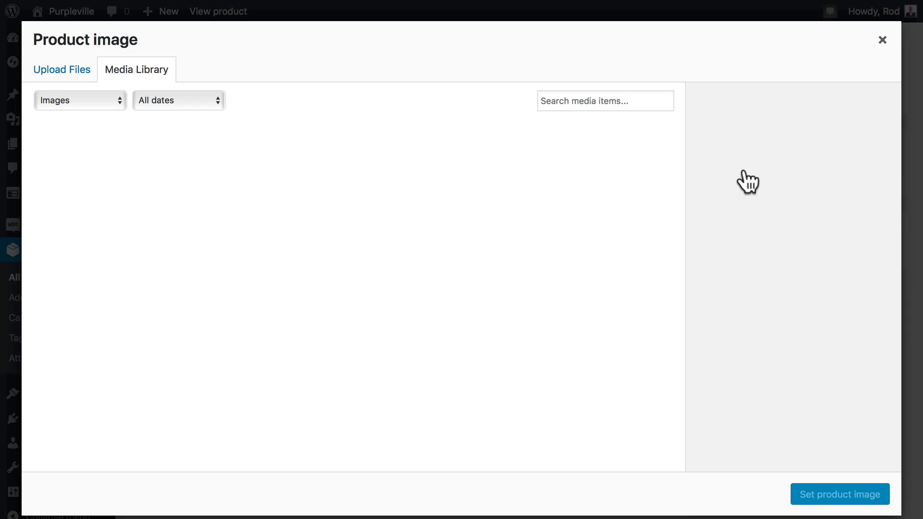
click(135, 69)
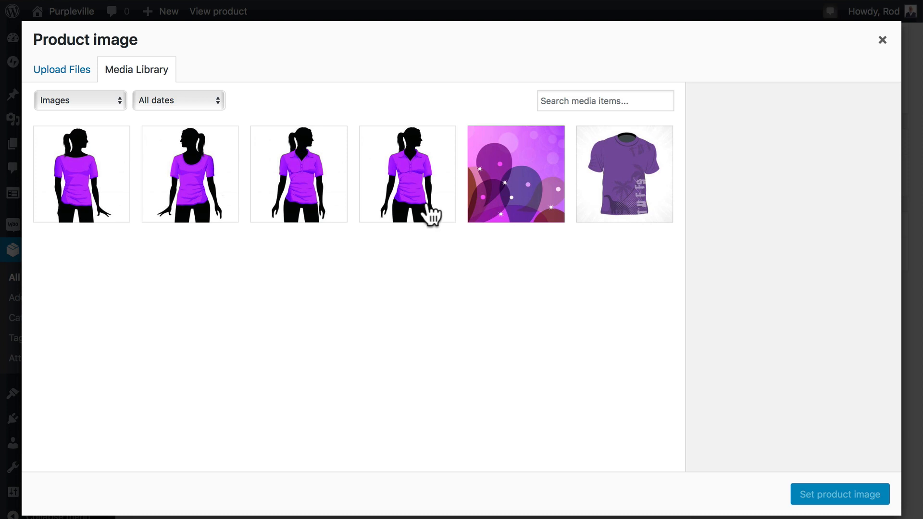
click(407, 174)
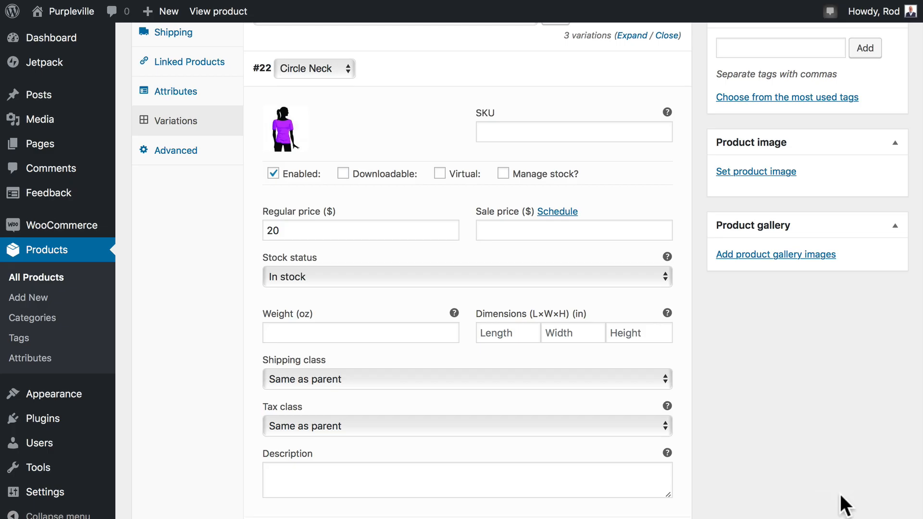
click(874, 360)
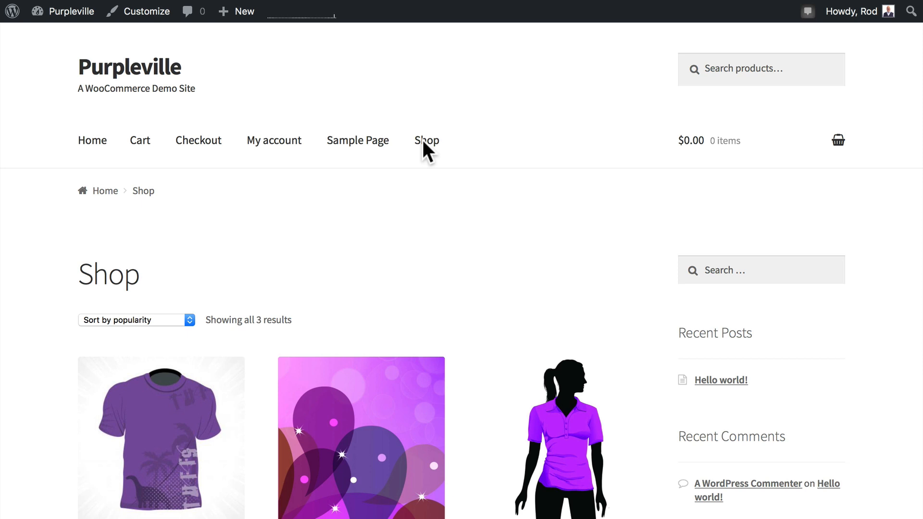
Step: Reach Plain Purple Shirt's product page from the Shop listing via Select options
scroll(down, 3)
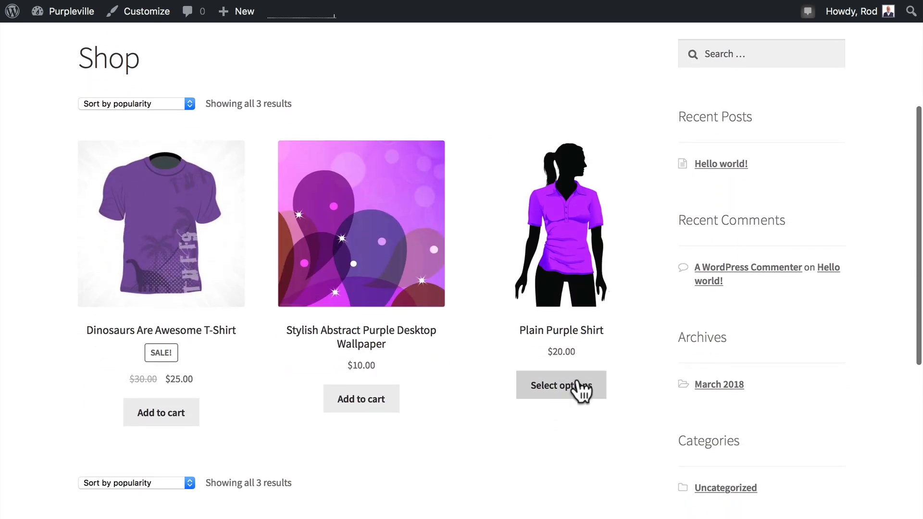
mouse_move(505, 408)
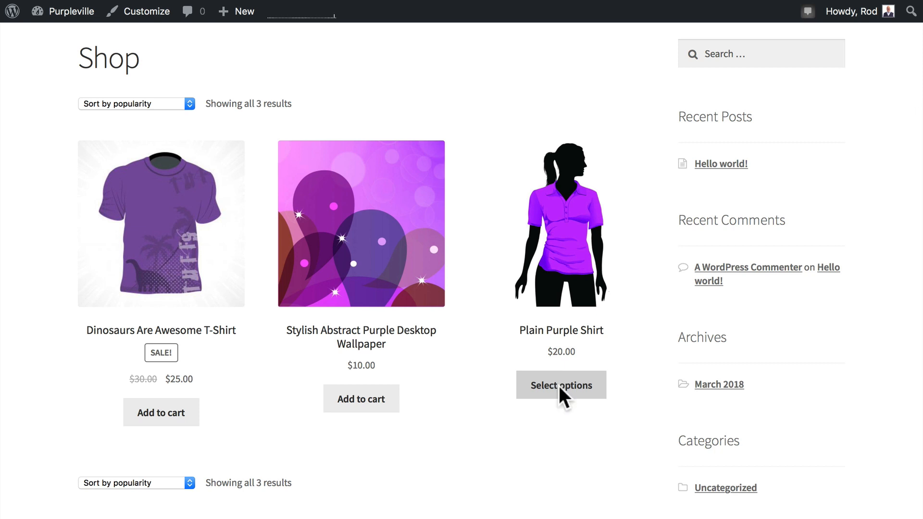
click(560, 385)
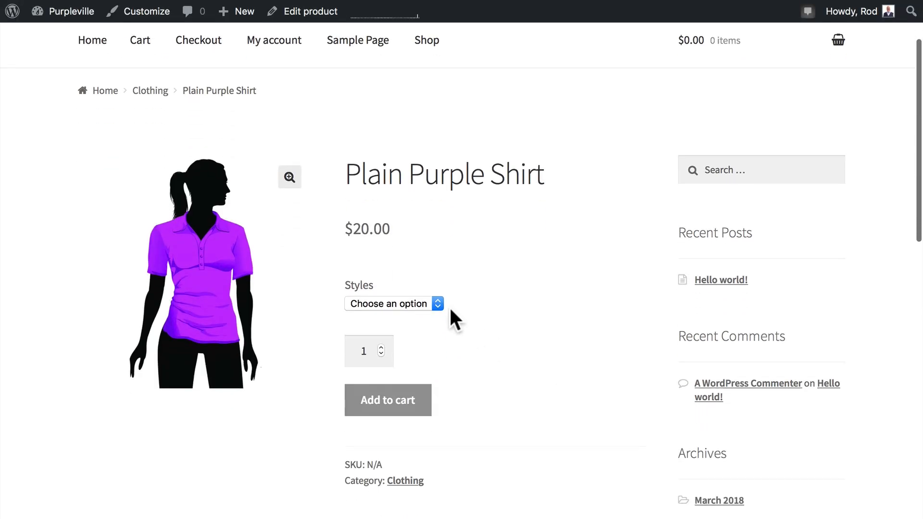
Step: Preview the Circle Neck, Polo and U Neck style images, then return to the Clothing category
click(391, 304)
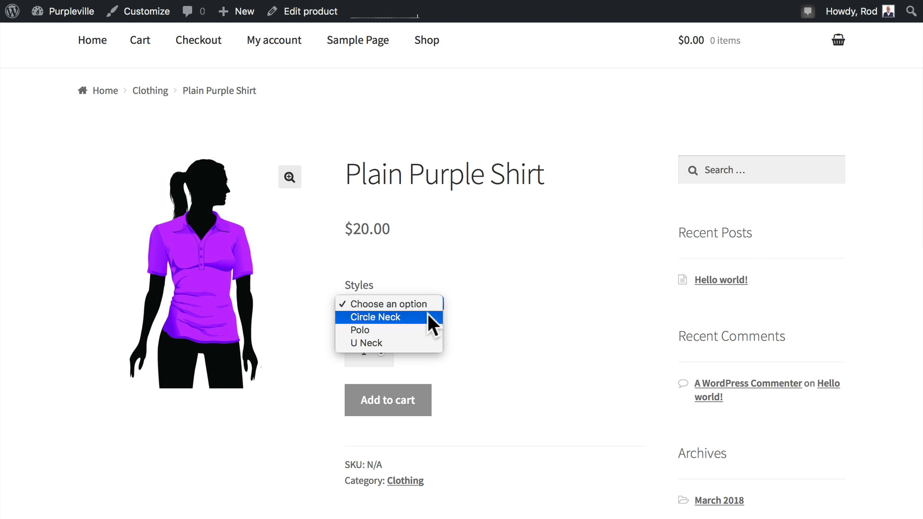
click(374, 317)
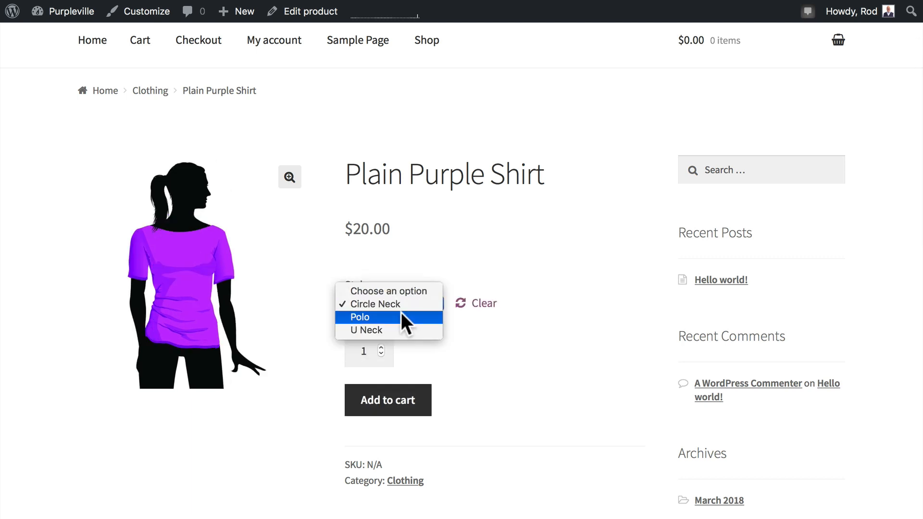
click(360, 316)
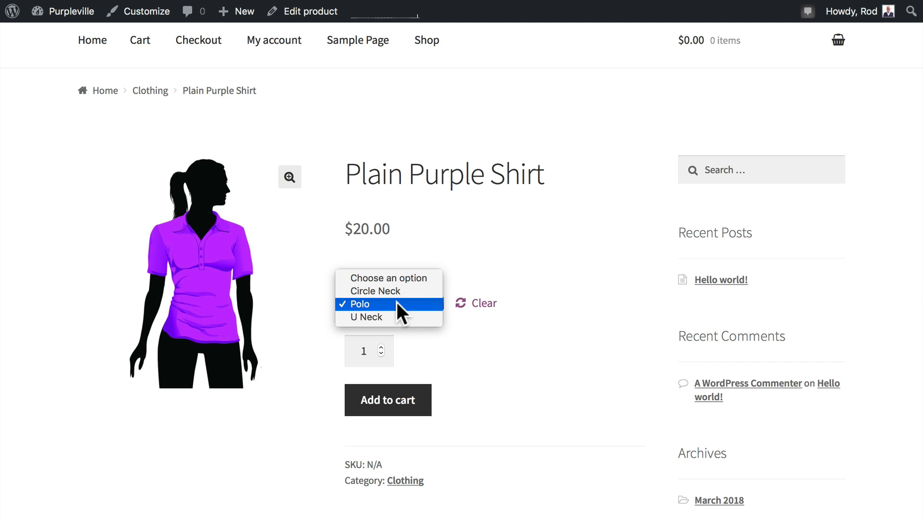
click(365, 316)
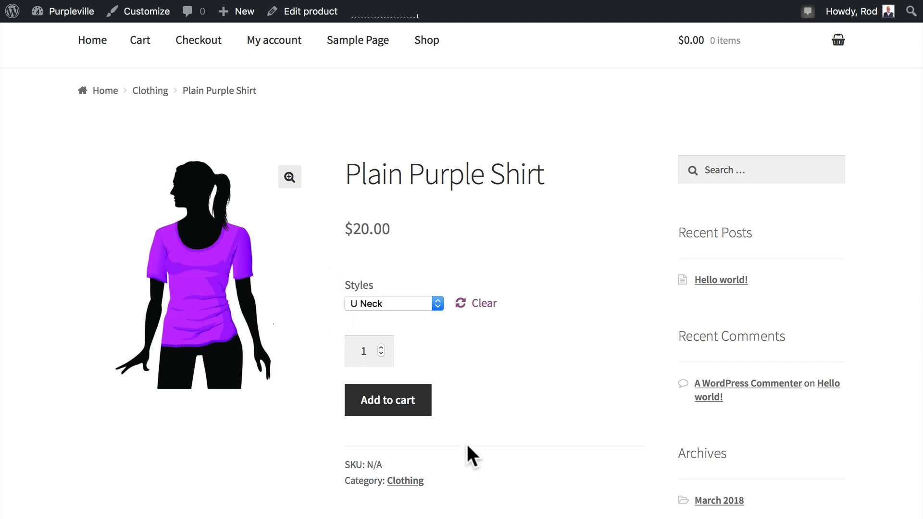
mouse_move(387, 400)
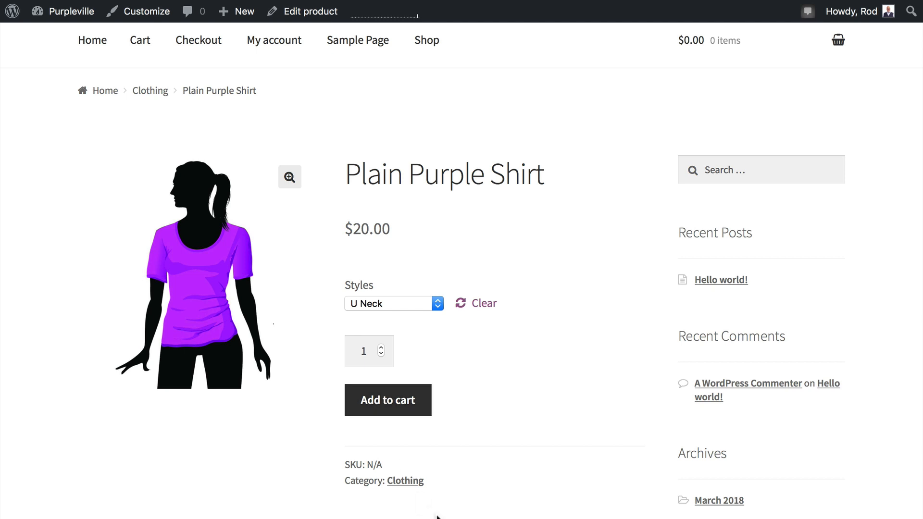
click(150, 90)
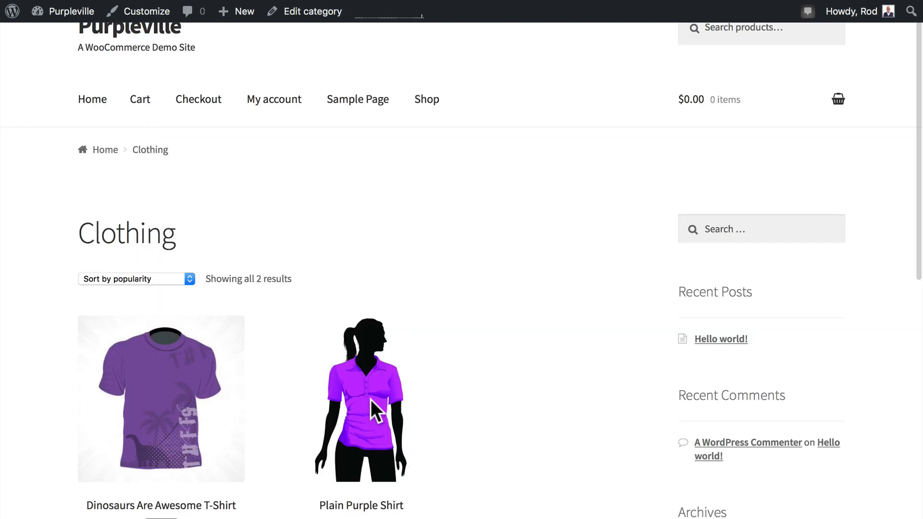
Step: View Plain Purple Shirt's Additional information, listing Styles: Circle Neck, Polo, U Neck
click(362, 398)
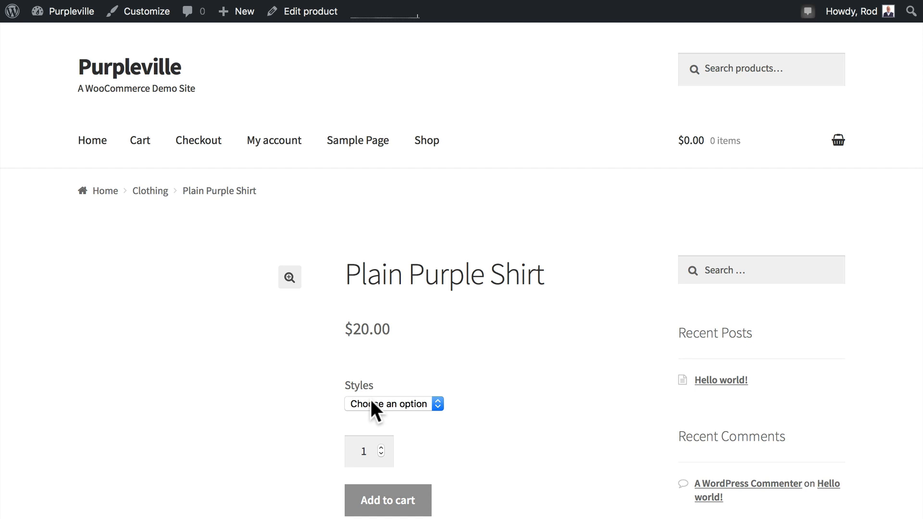
scroll(down, 3)
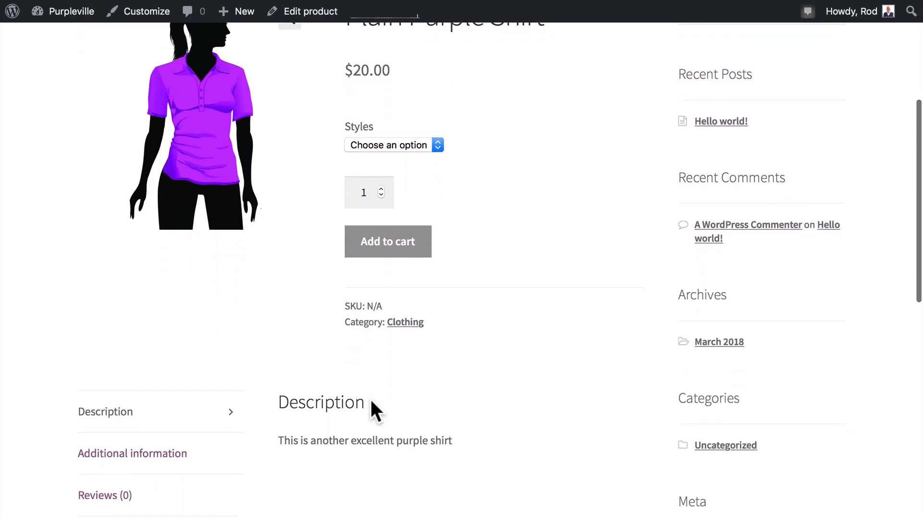
scroll(down, 3)
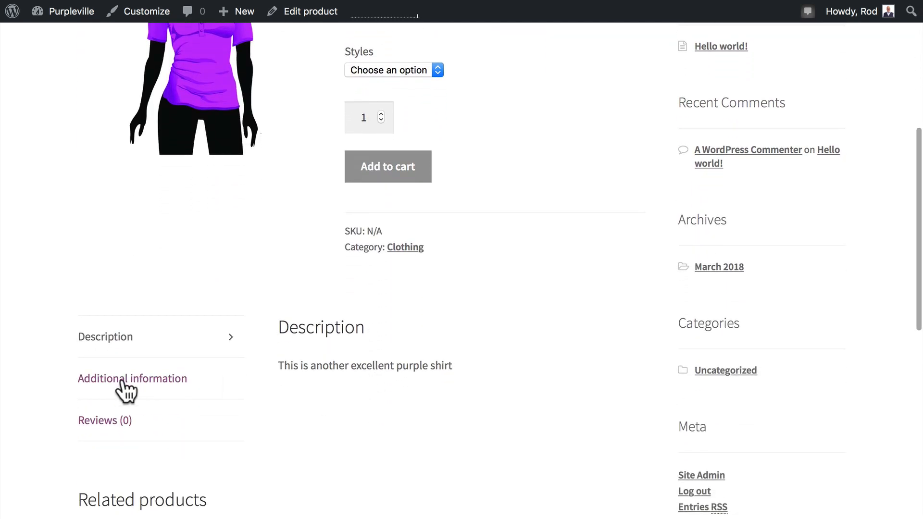
click(132, 379)
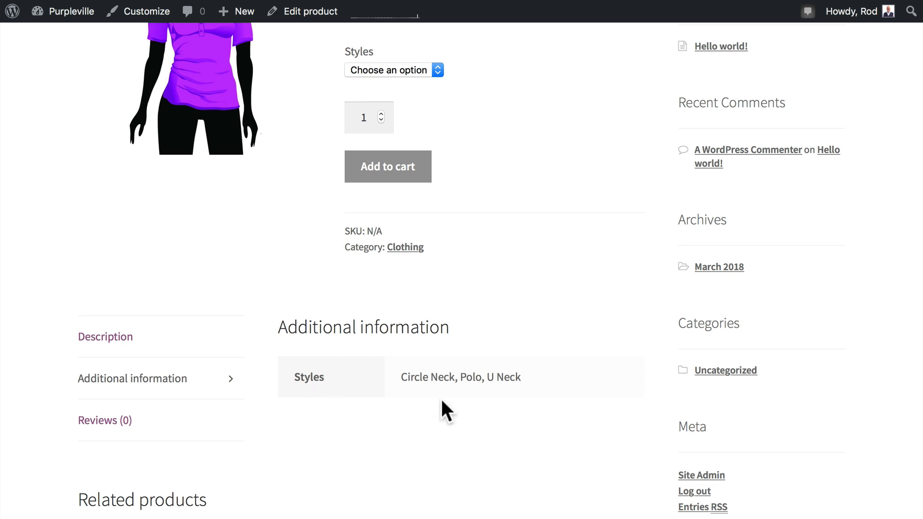
mouse_move(424, 405)
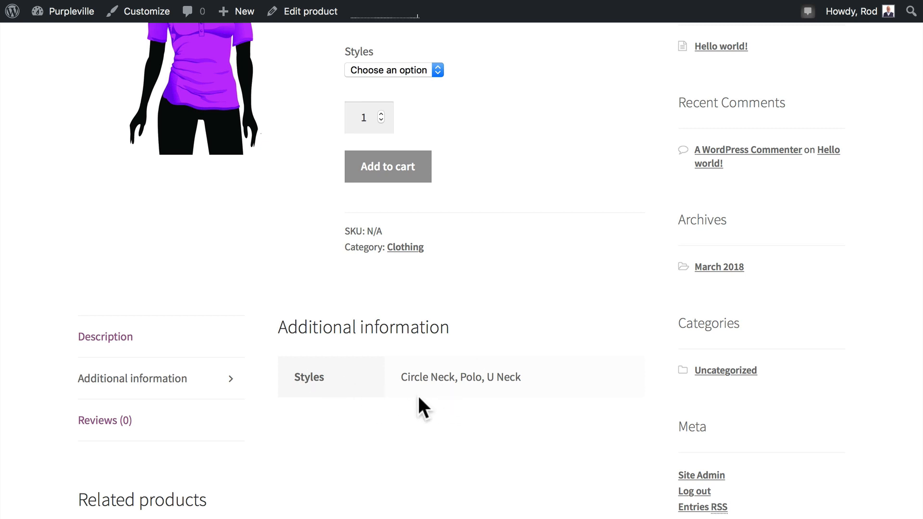
mouse_move(353, 421)
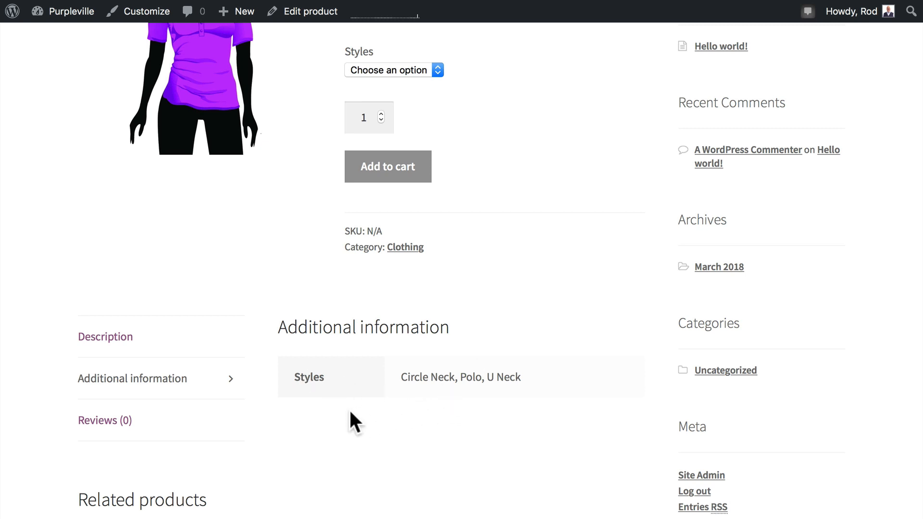